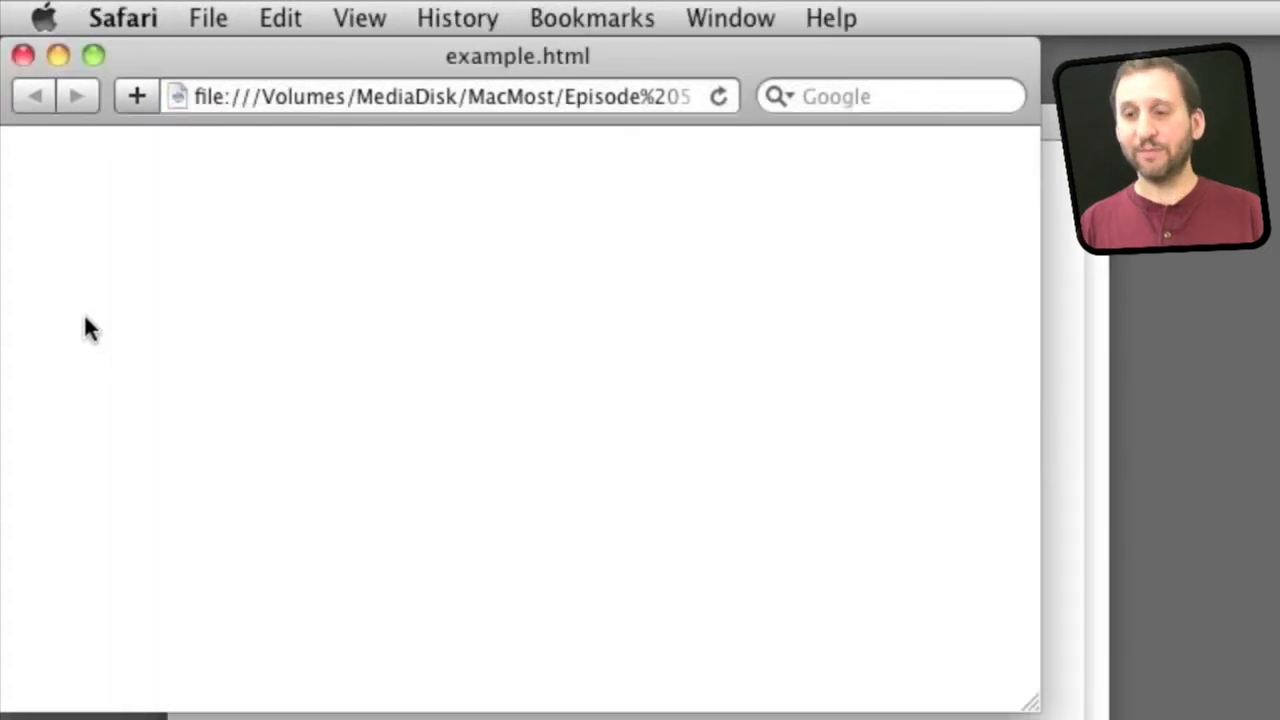
mouse_move(396, 236)
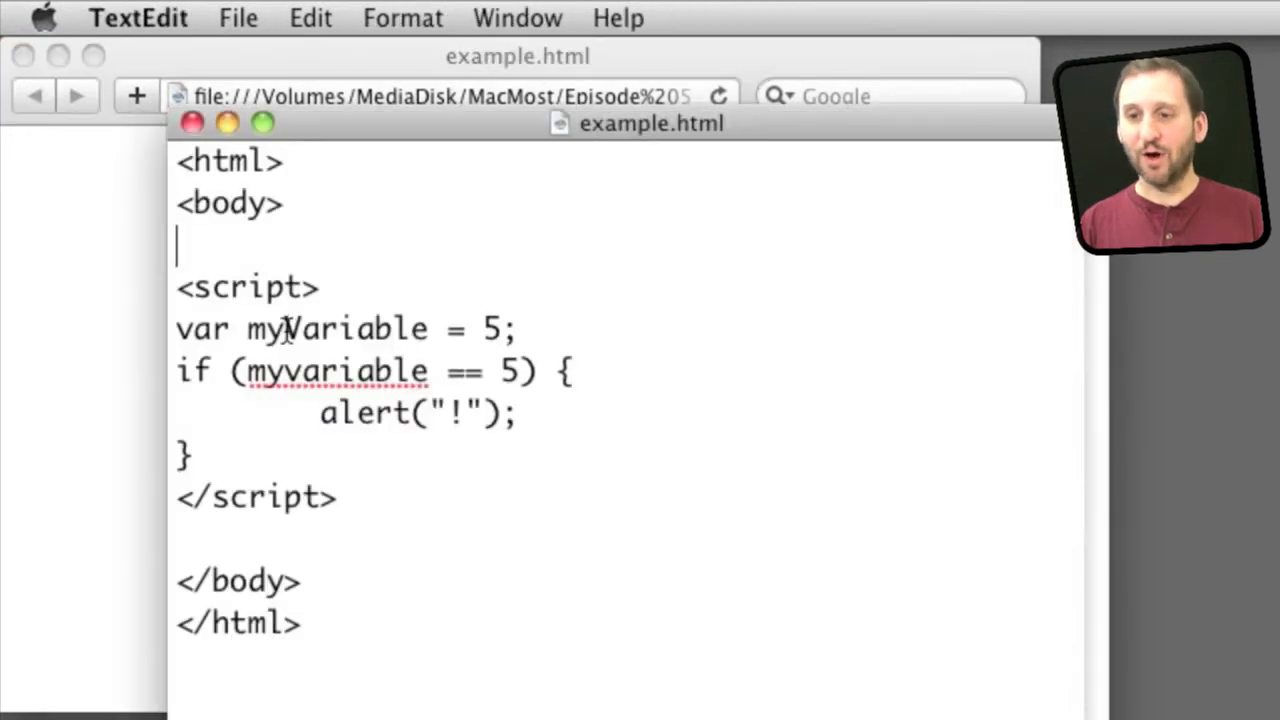
Reach Safari's Advanced preferences and enable 'Show Develop menu in menu bar'
double_click(294, 328)
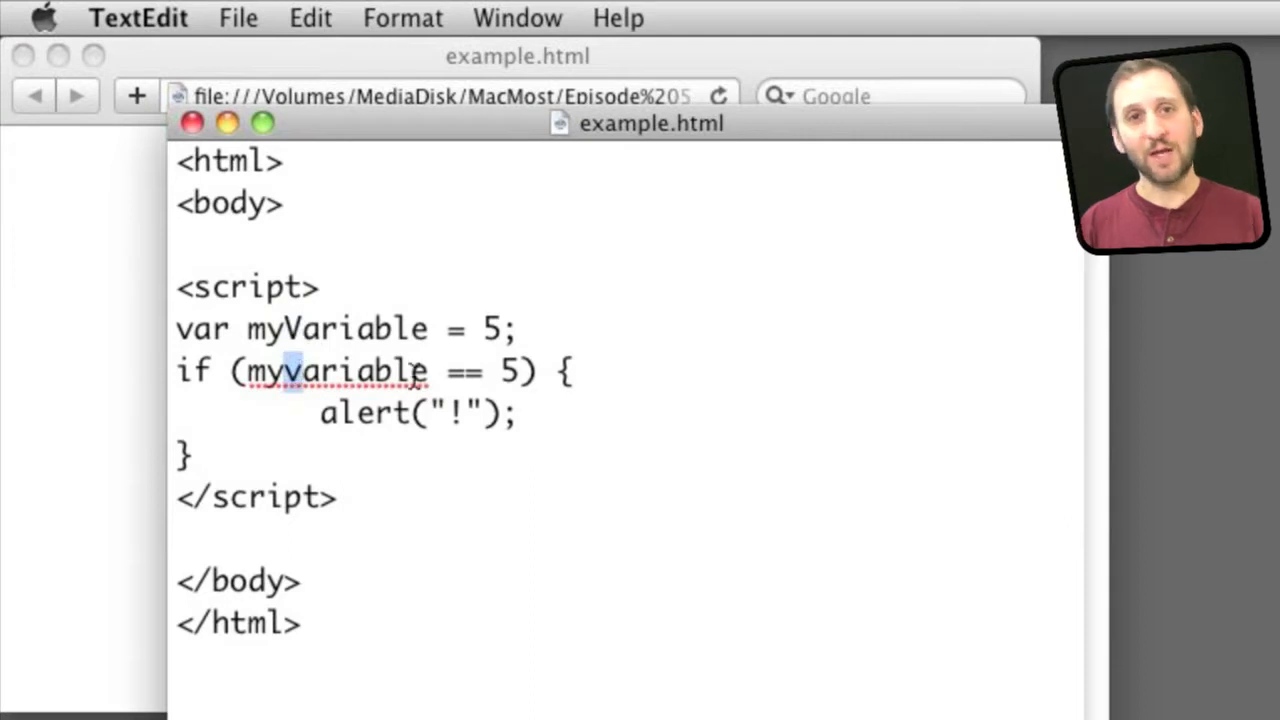
mouse_move(400, 414)
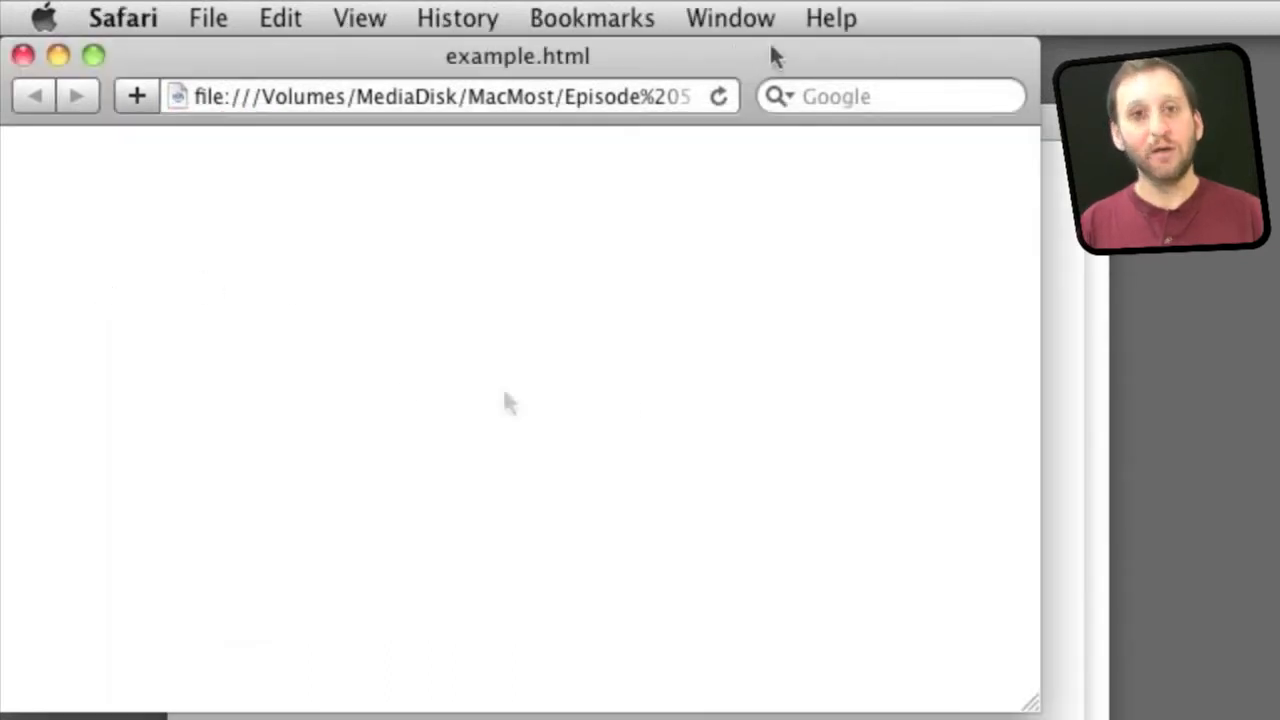
left_click(128, 18)
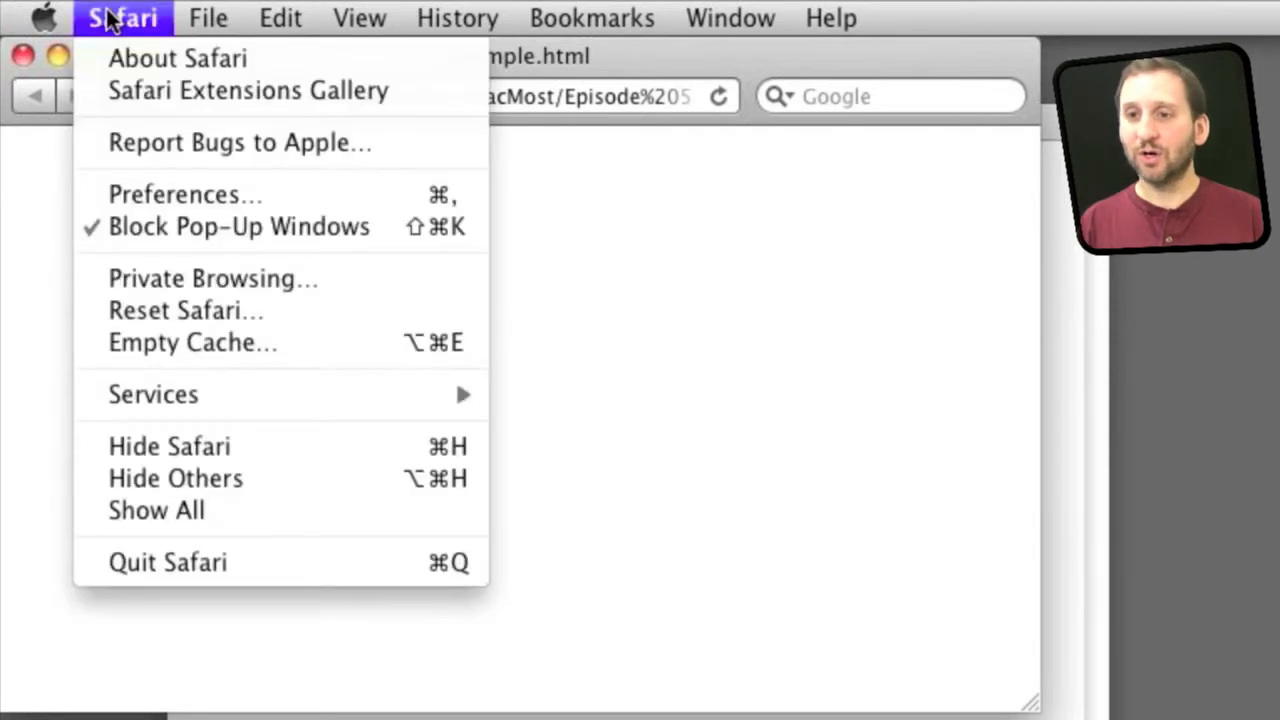
left_click(184, 194)
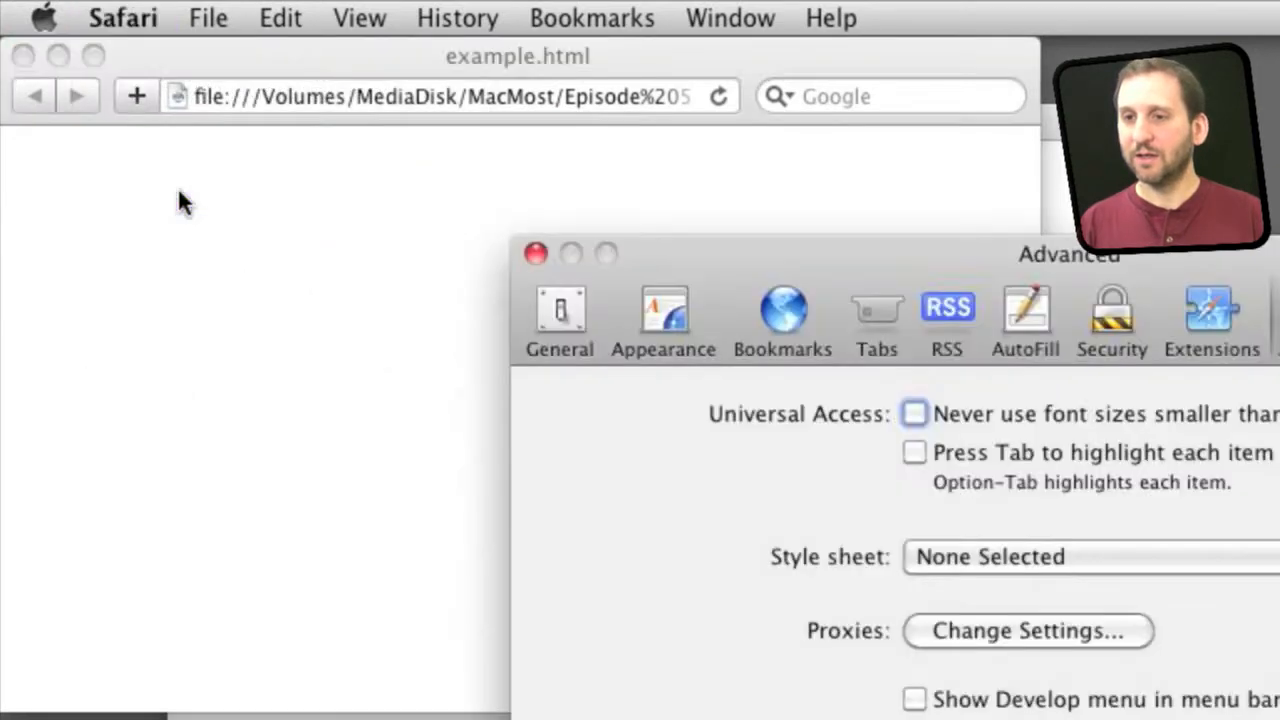
left_click_drag(1068, 254, 630, 234)
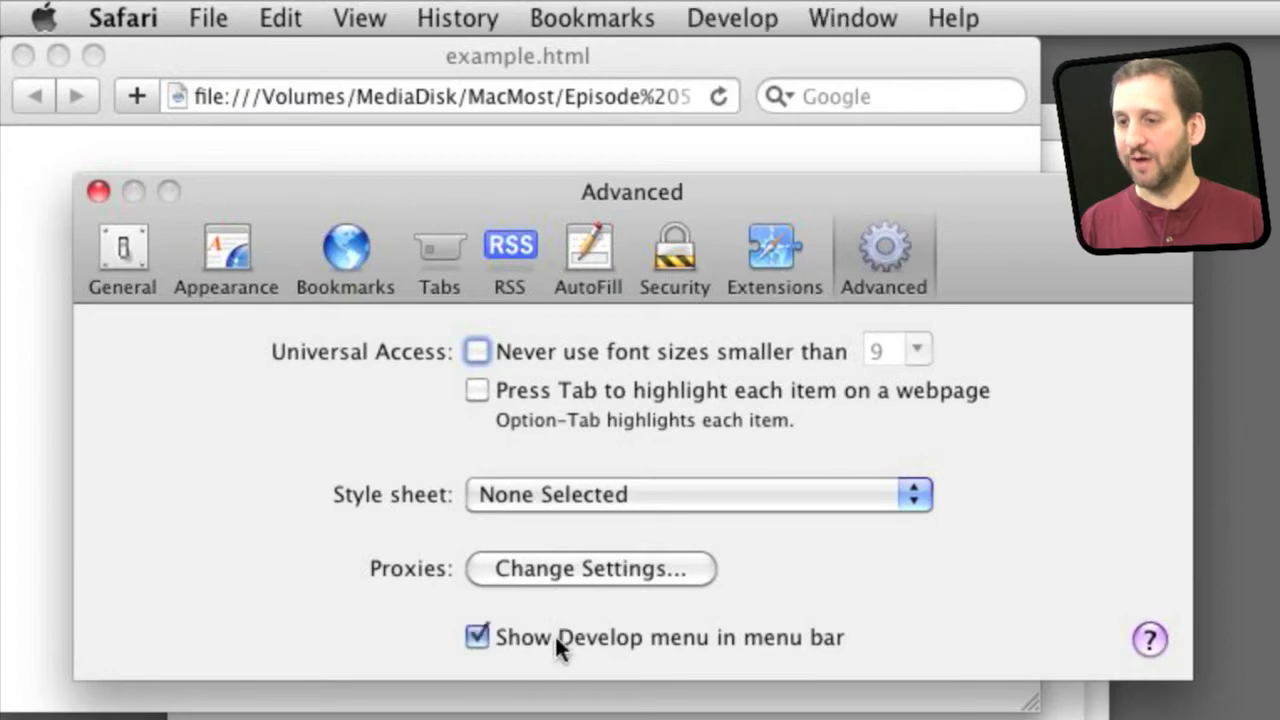
mouse_move(560, 652)
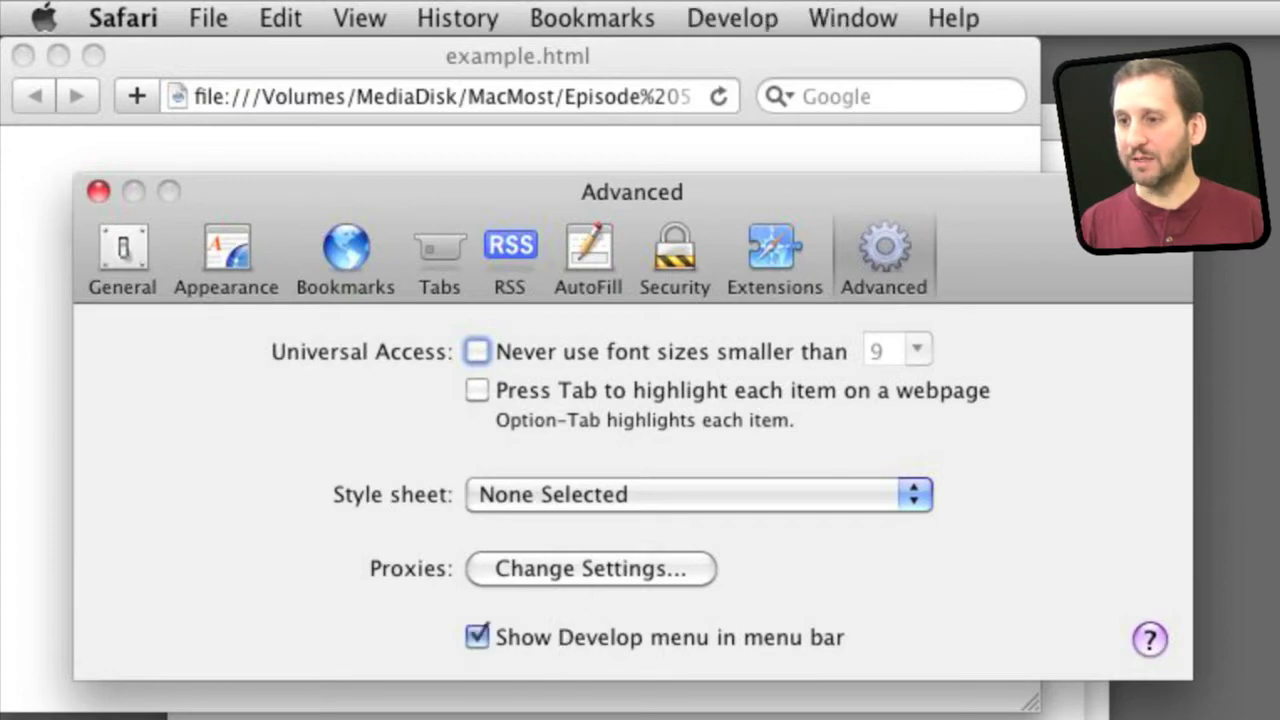
Show the Error Console via Develop and reload to reveal the myvariable ReferenceError on line 6
left_click(96, 188)
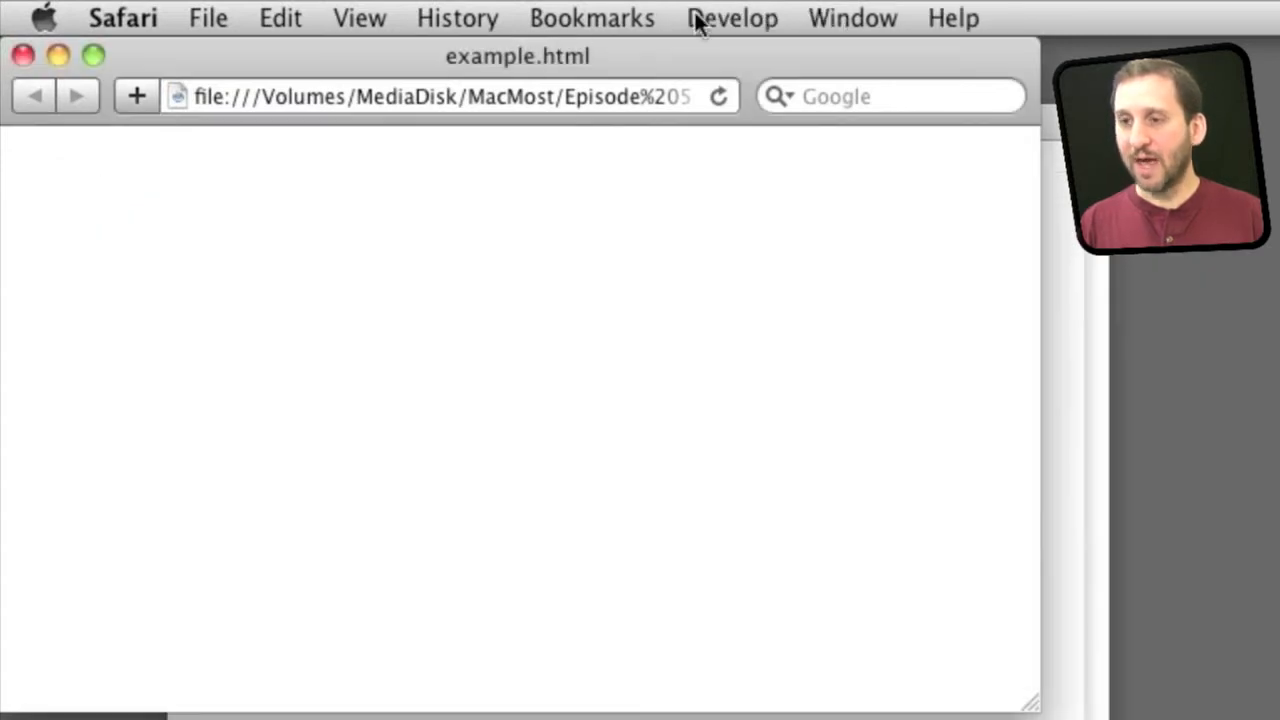
left_click(732, 18)
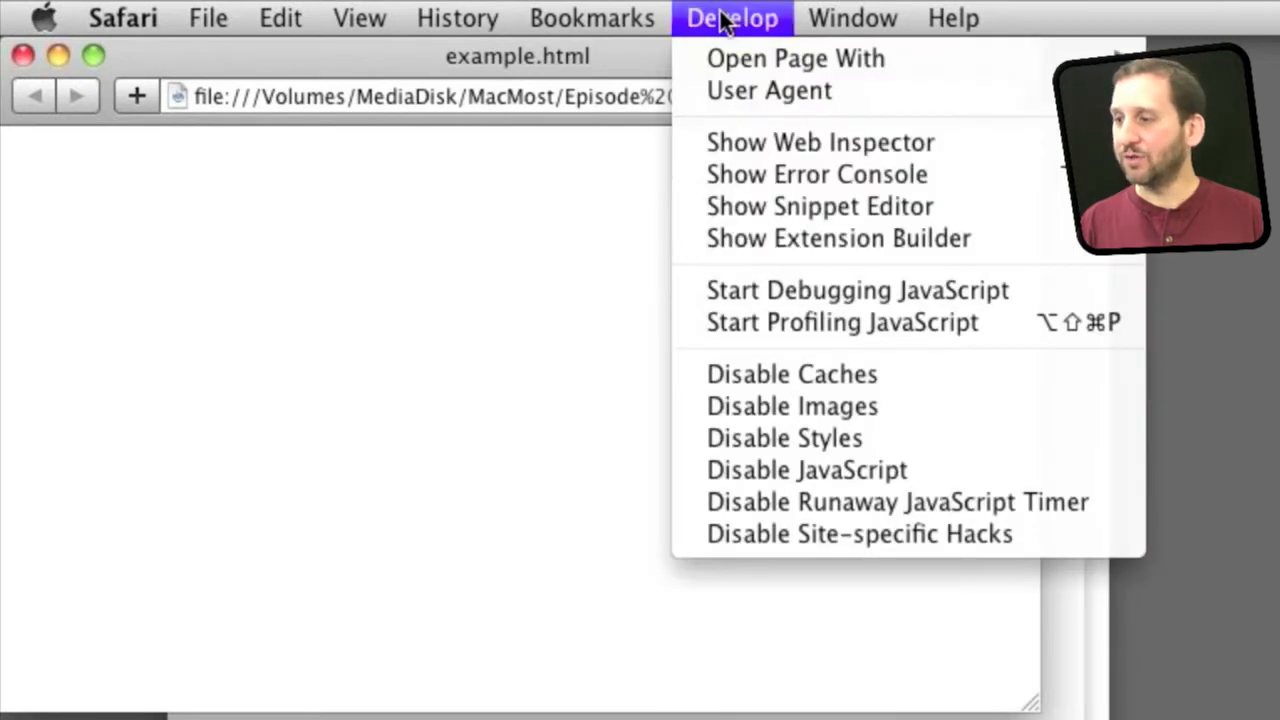
mouse_move(796, 180)
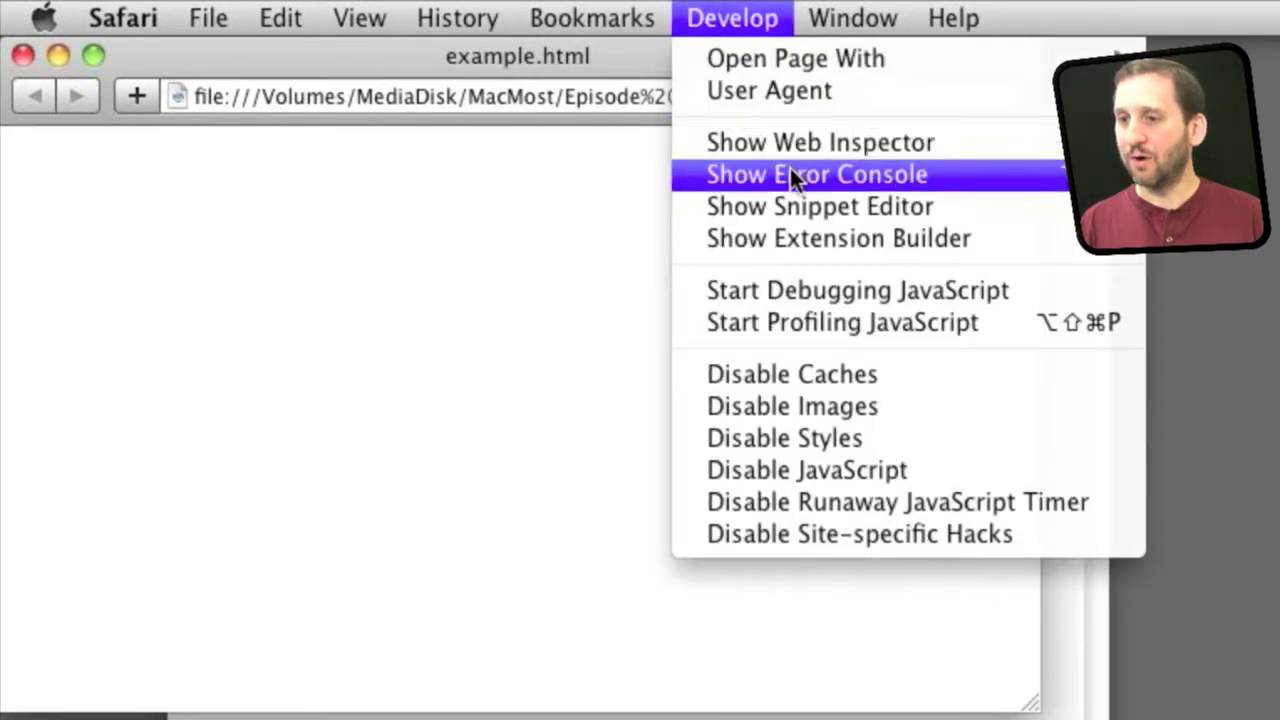
left_click(820, 174)
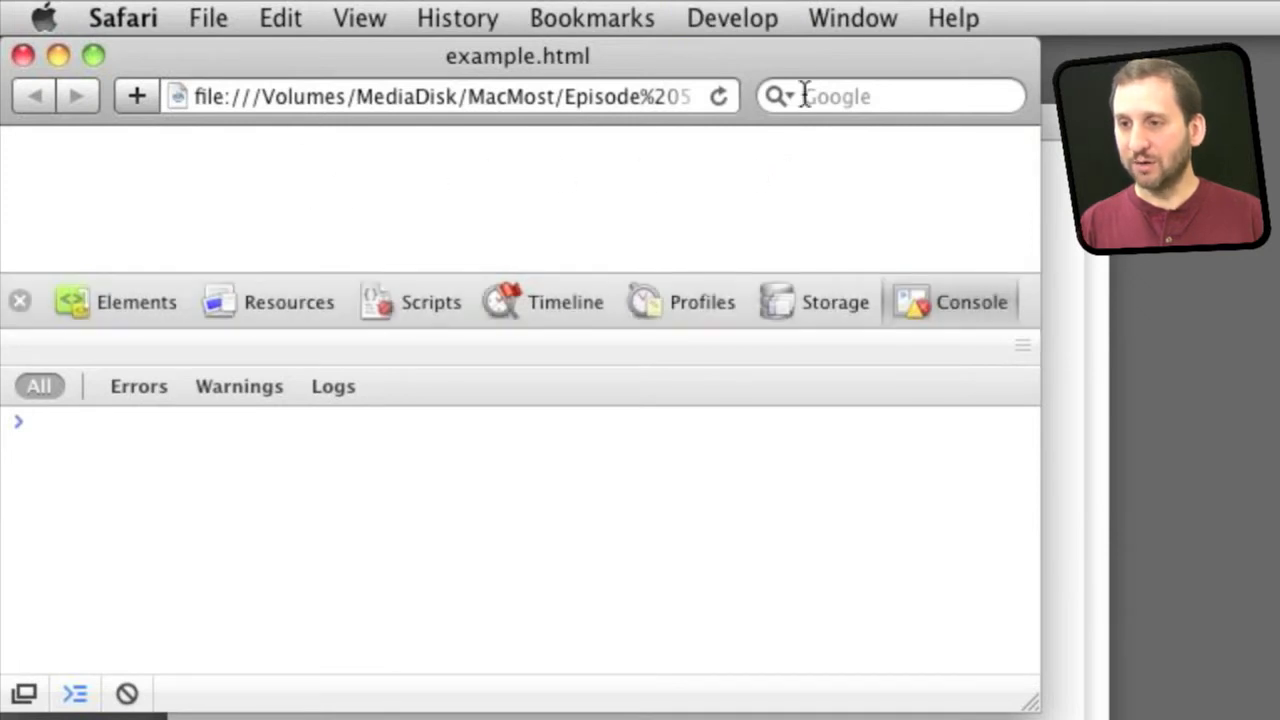
left_click(718, 96)
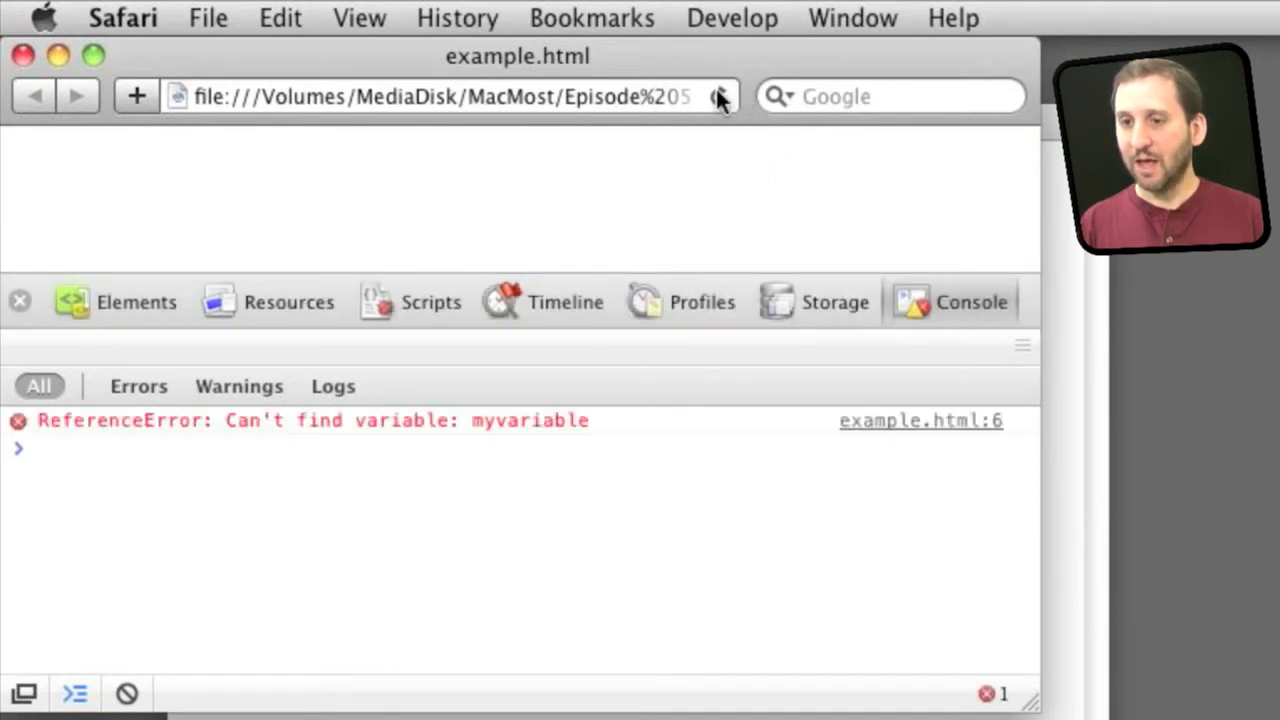
mouse_move(96, 438)
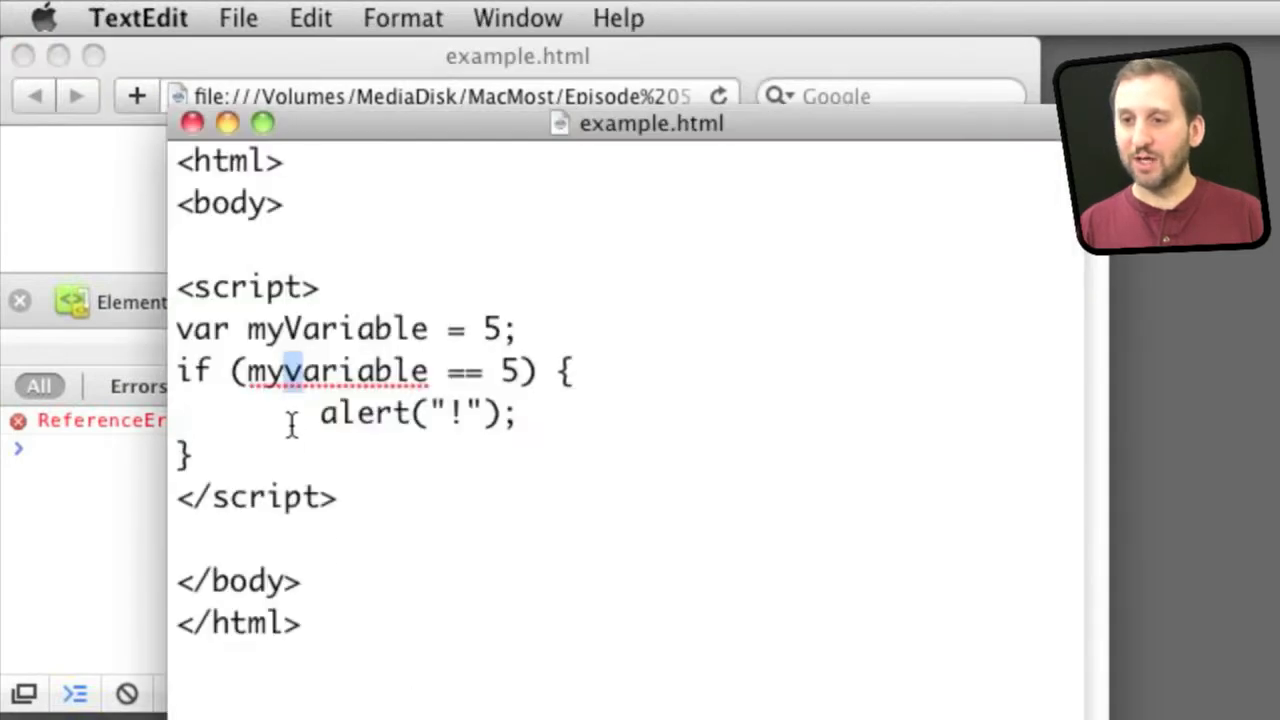
Correct myvariable to myVariable in the script and dismiss the resulting "!" alert
double_click(336, 370)
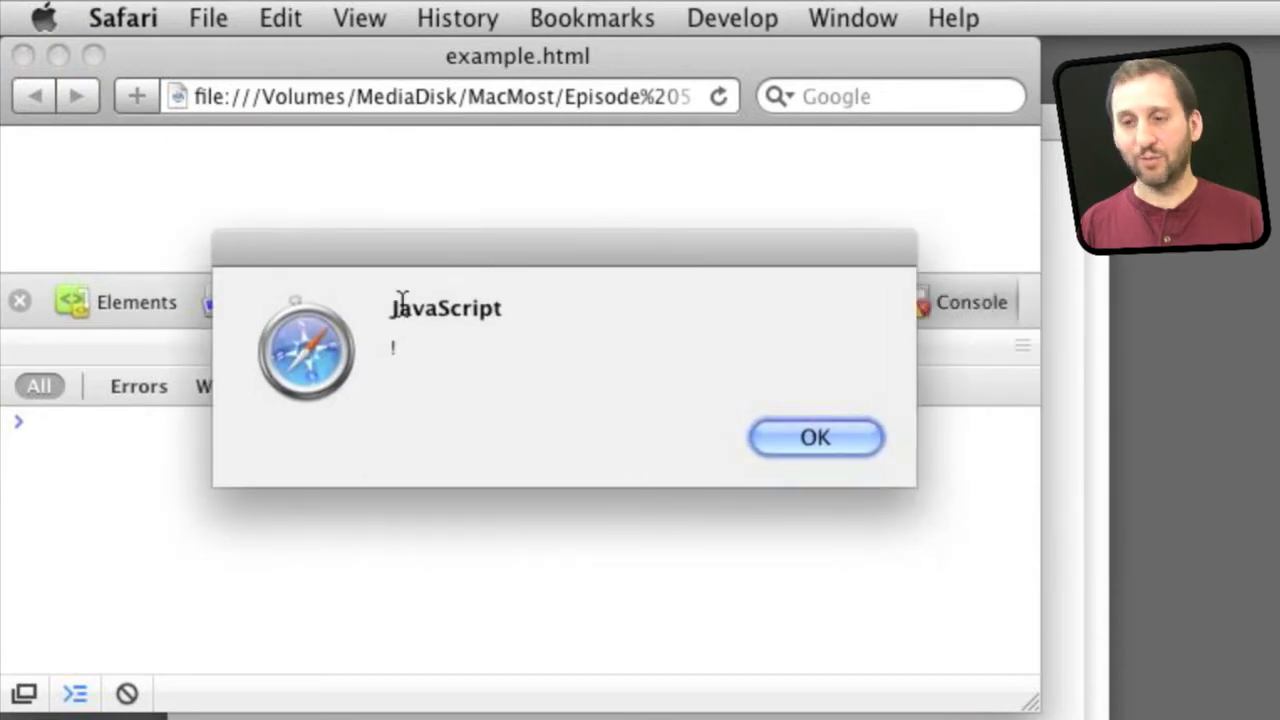
mouse_move(828, 438)
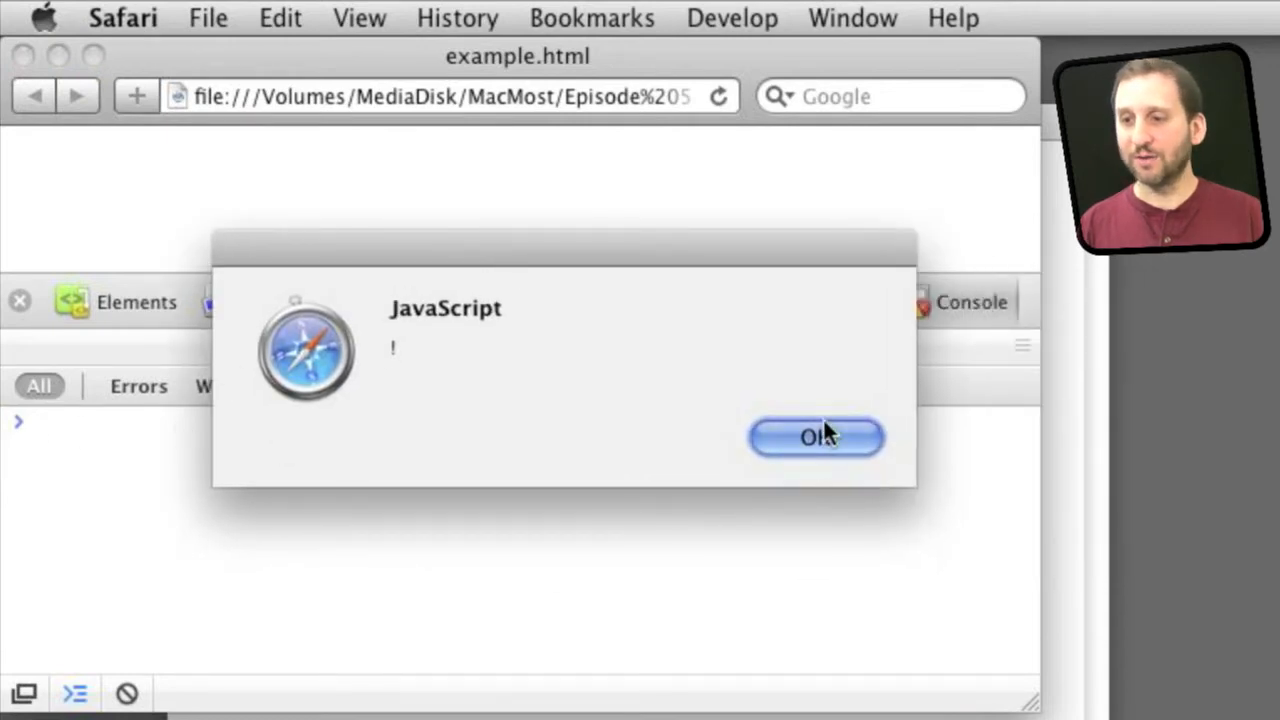
left_click(816, 436)
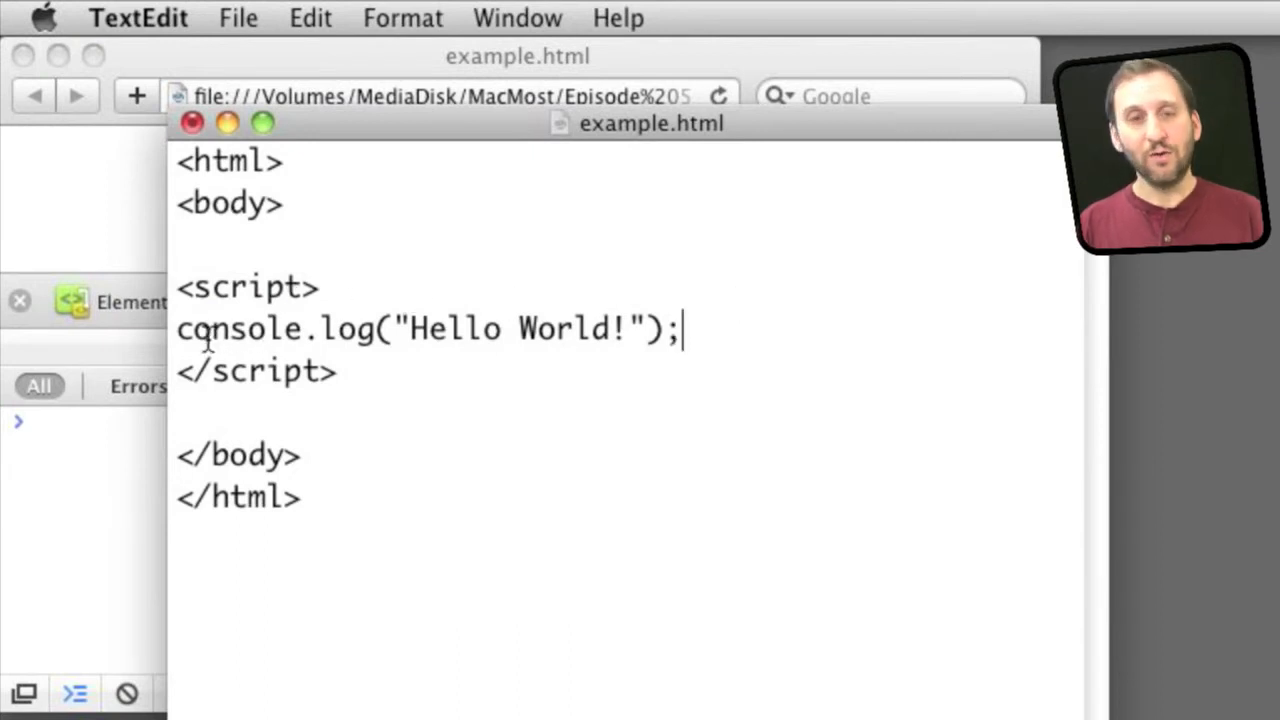
Replace the script with console.log("Hello World!") and reload so the console prints it from line 5
left_click_drag(176, 328, 360, 328)
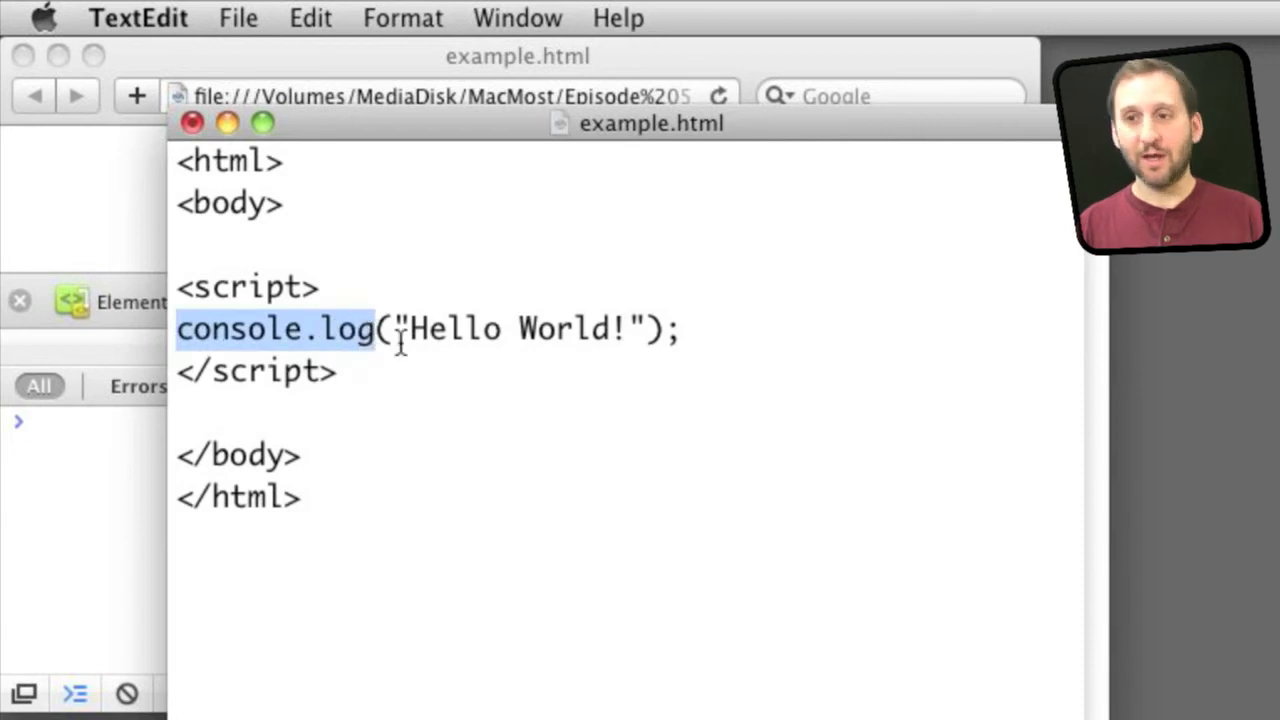
mouse_move(60, 210)
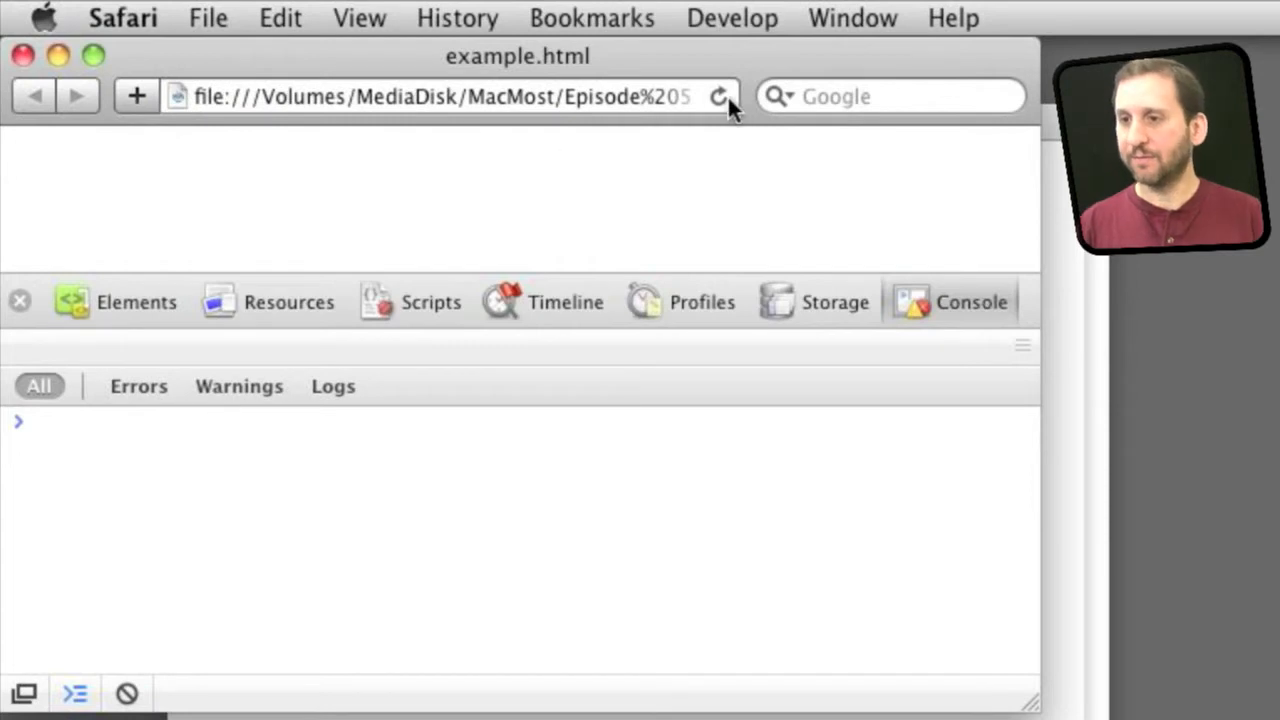
left_click(720, 96)
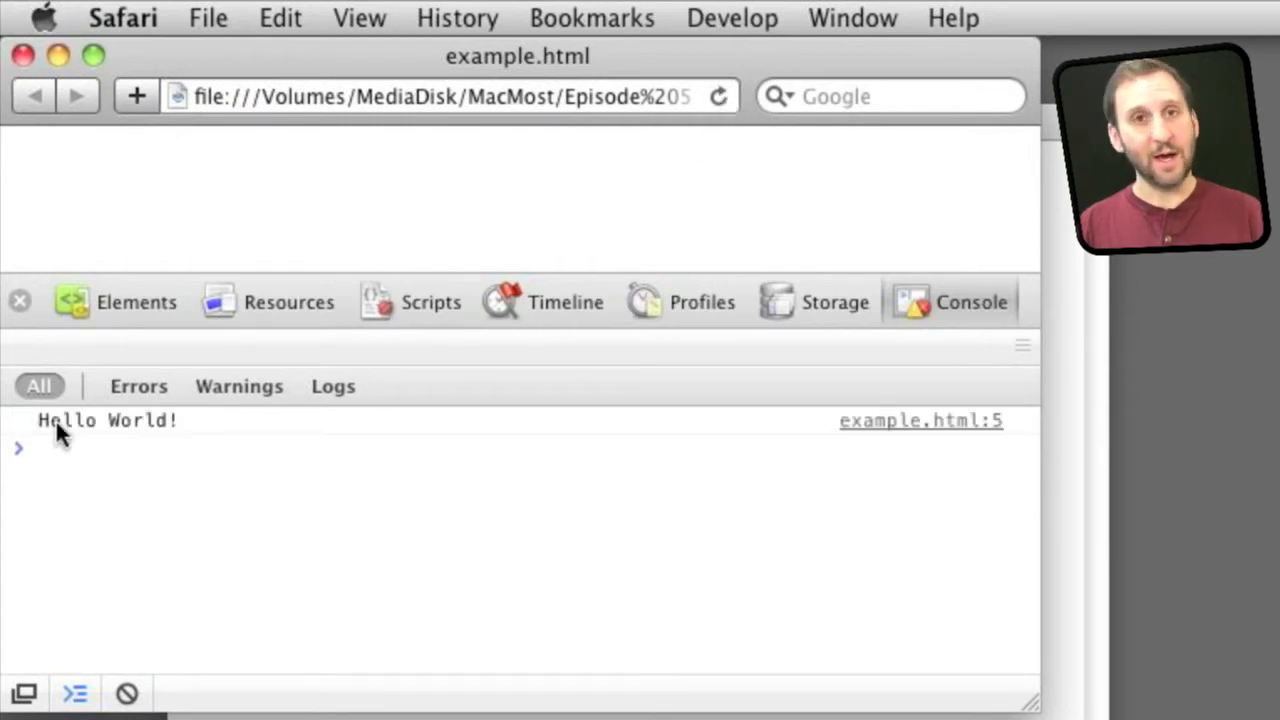
mouse_move(832, 436)
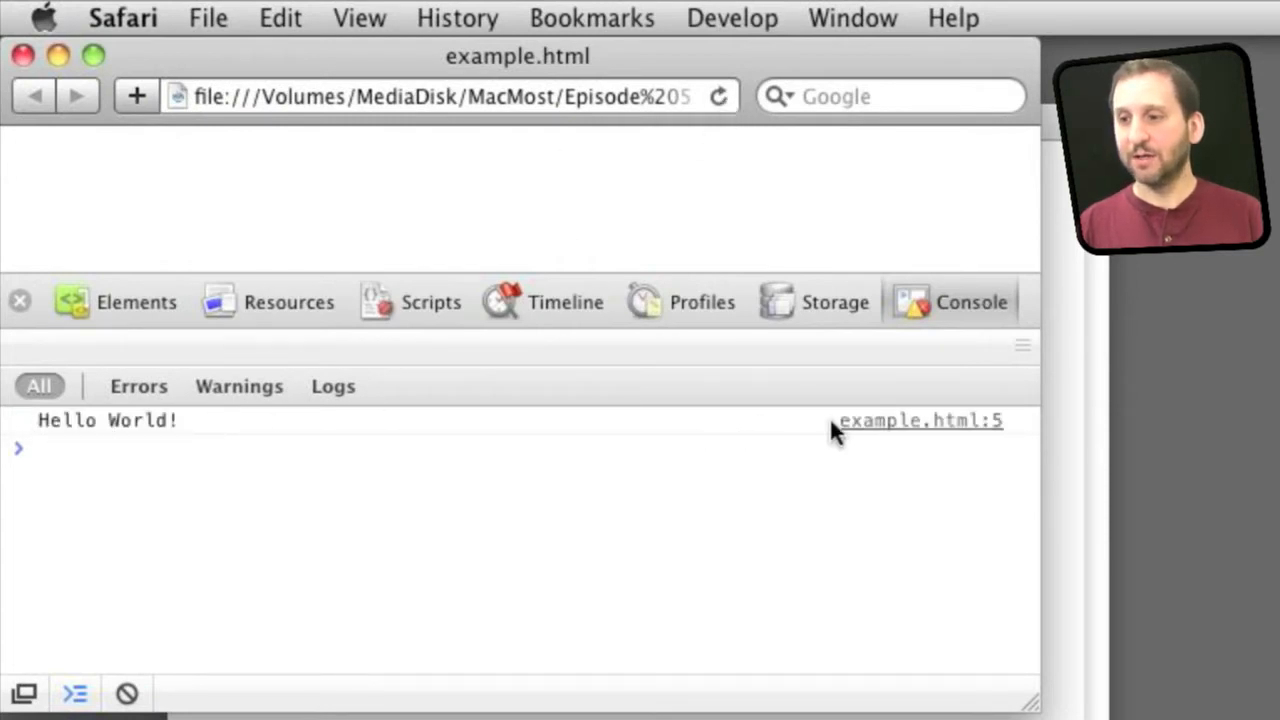
mouse_move(224, 440)
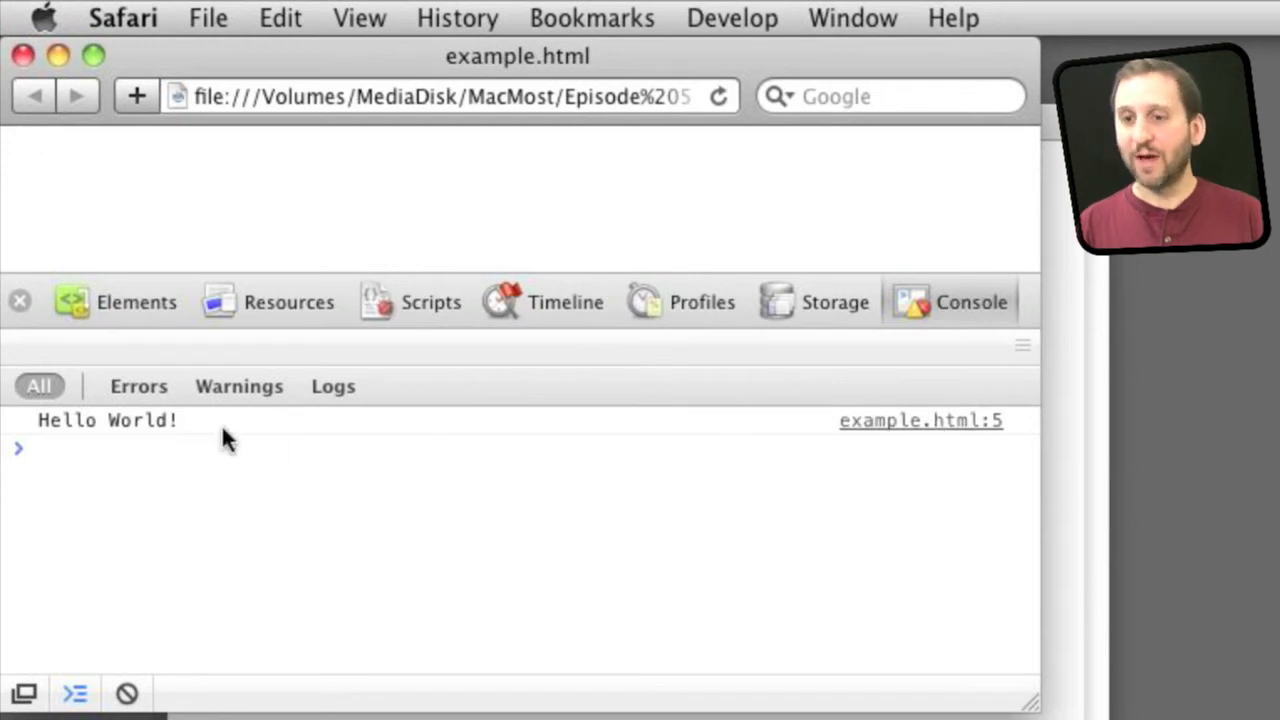
mouse_move(170, 440)
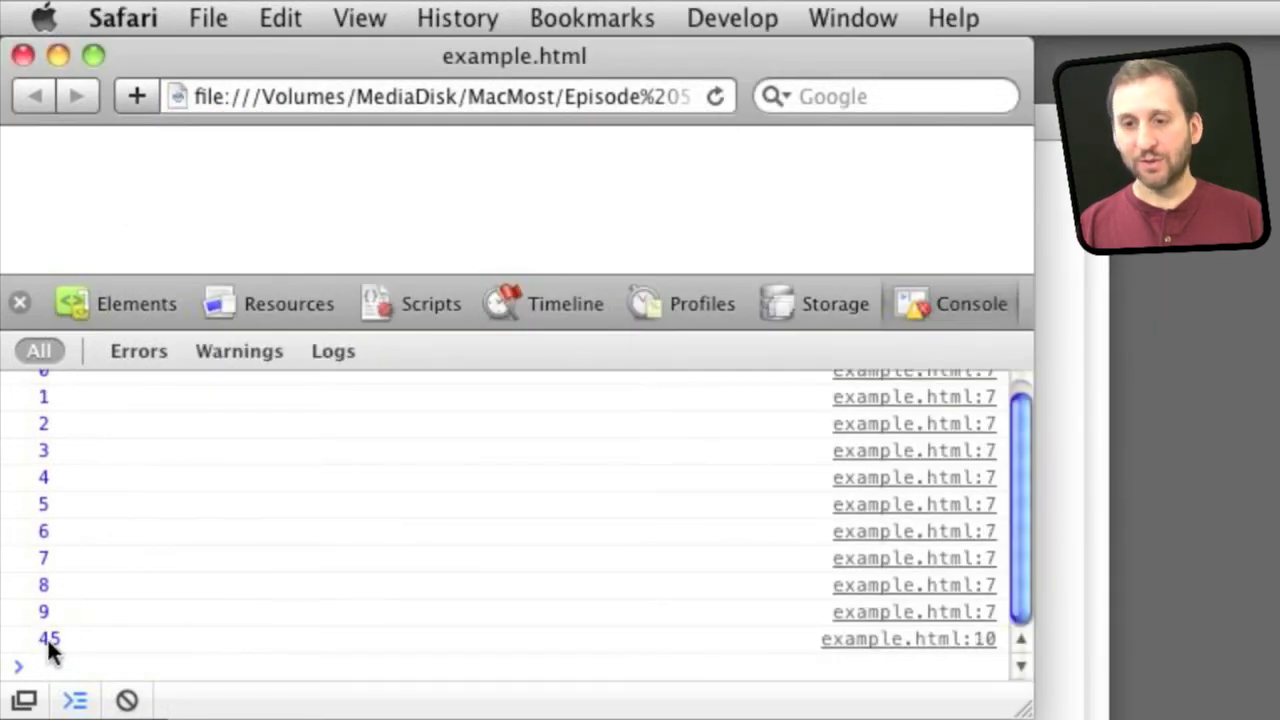
mouse_move(318, 230)
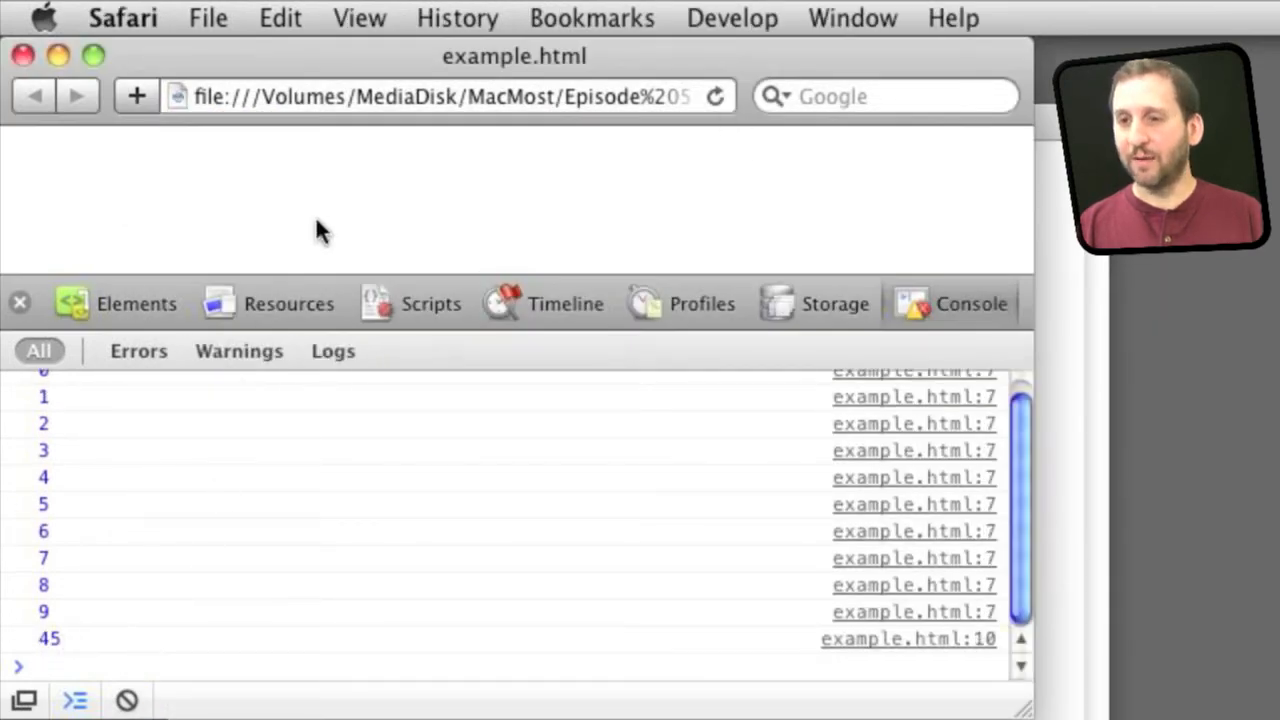
mouse_move(464, 384)
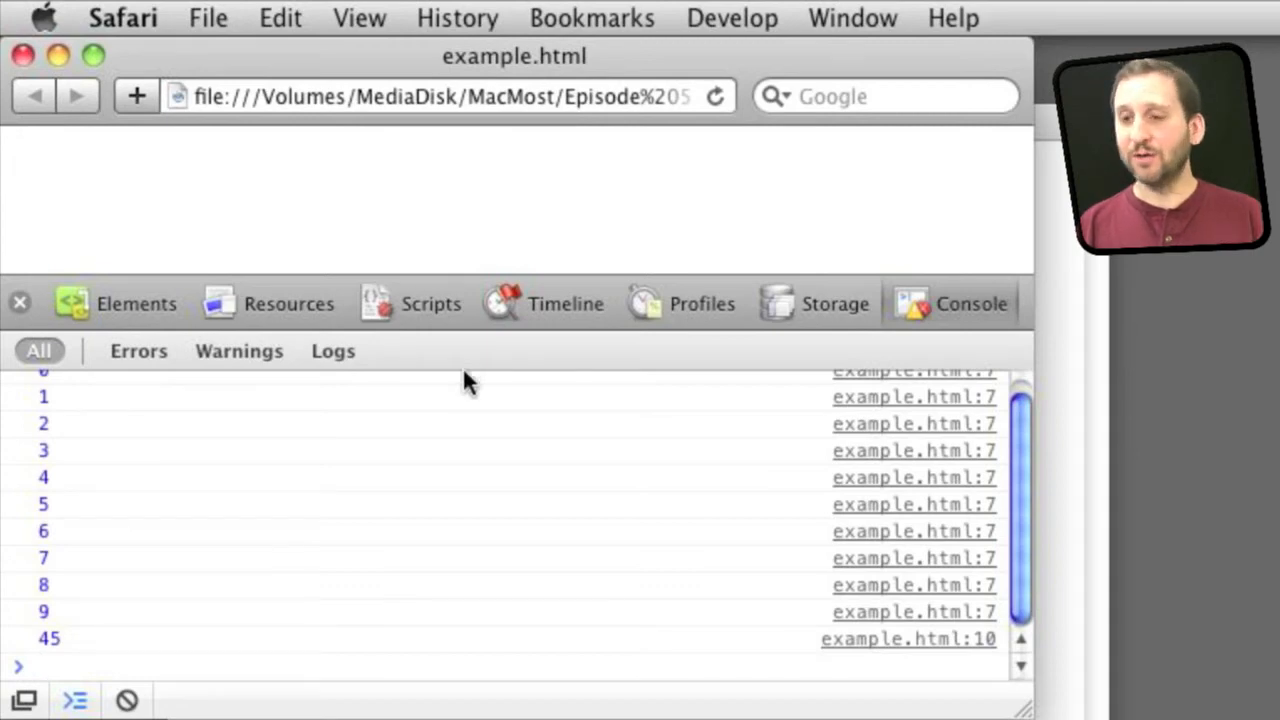
mouse_move(398, 318)
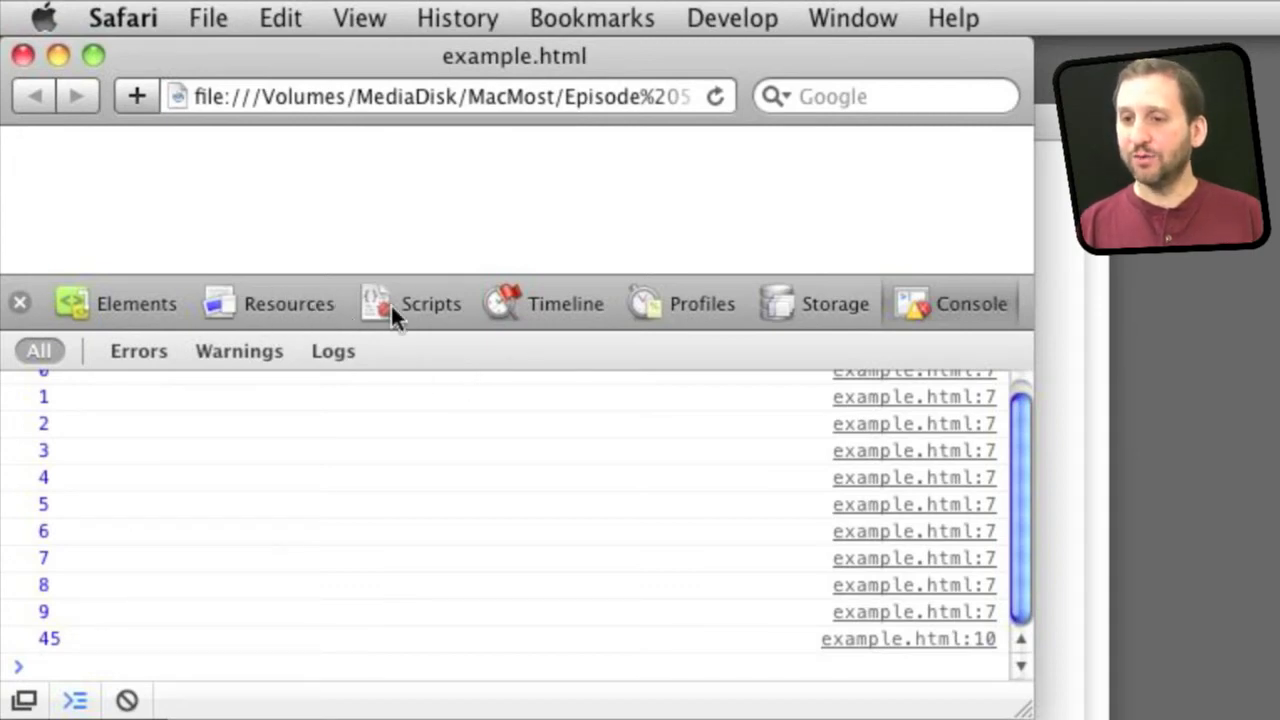
Enable Scripts debugging for this session only and reload to load example.html's loop source
left_click(428, 304)
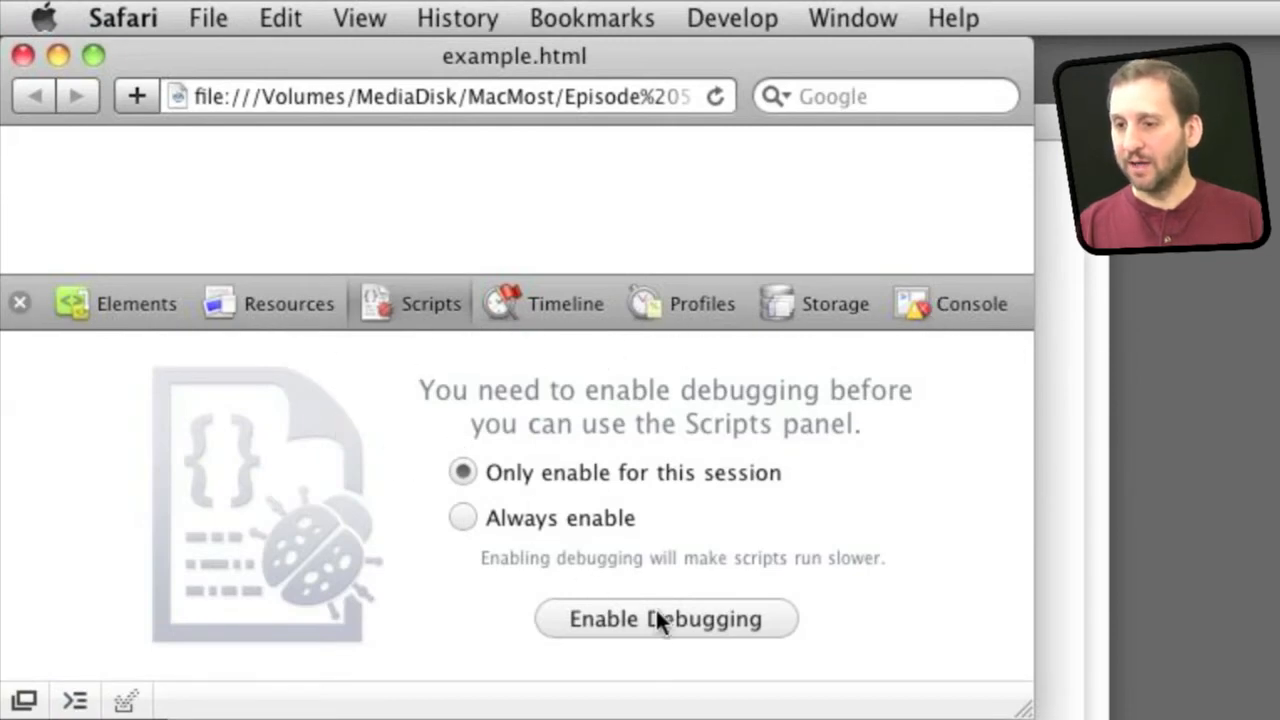
left_click(668, 620)
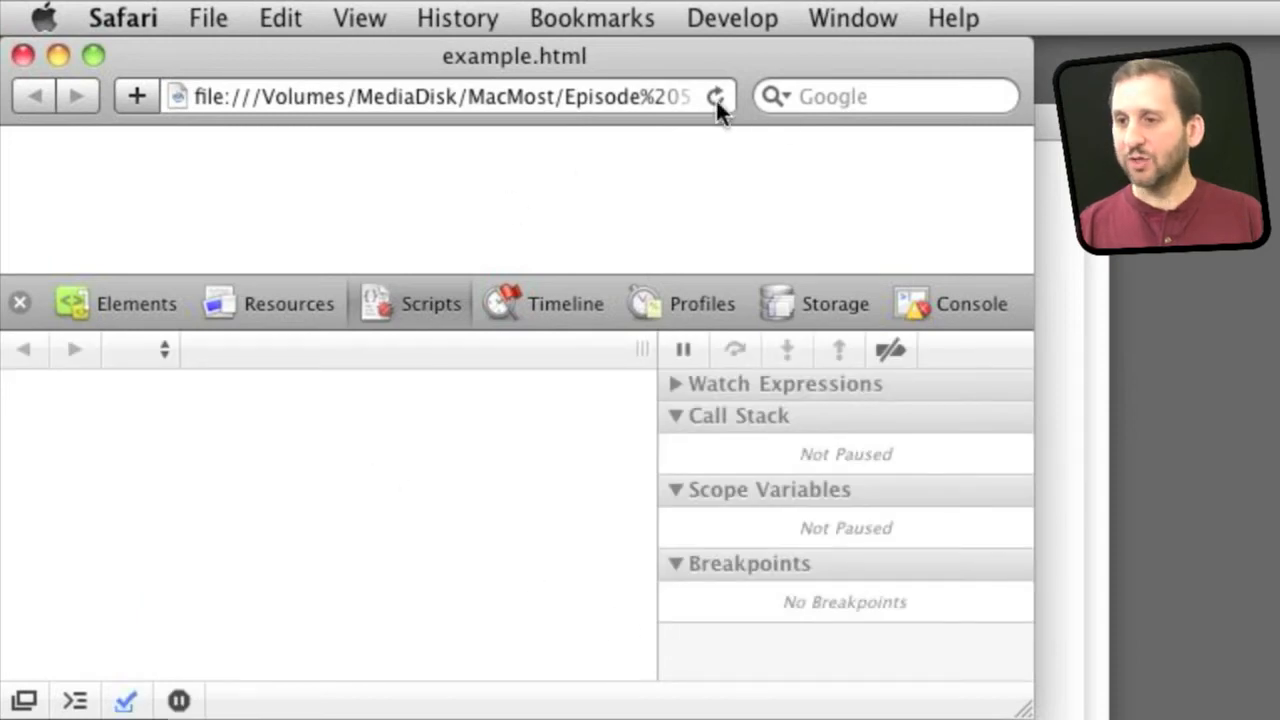
left_click(424, 304)
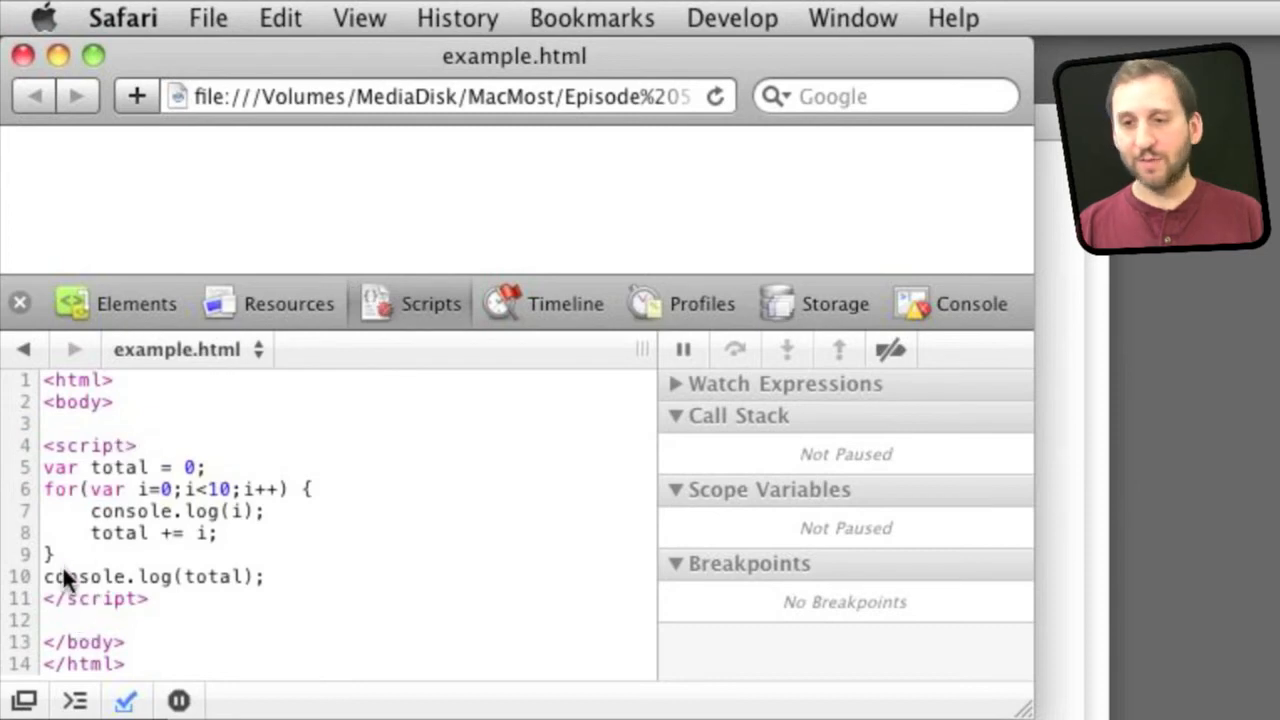
Break on line 7, reload to pause the loop after logging 0–3, and check the Console output
left_click(16, 512)
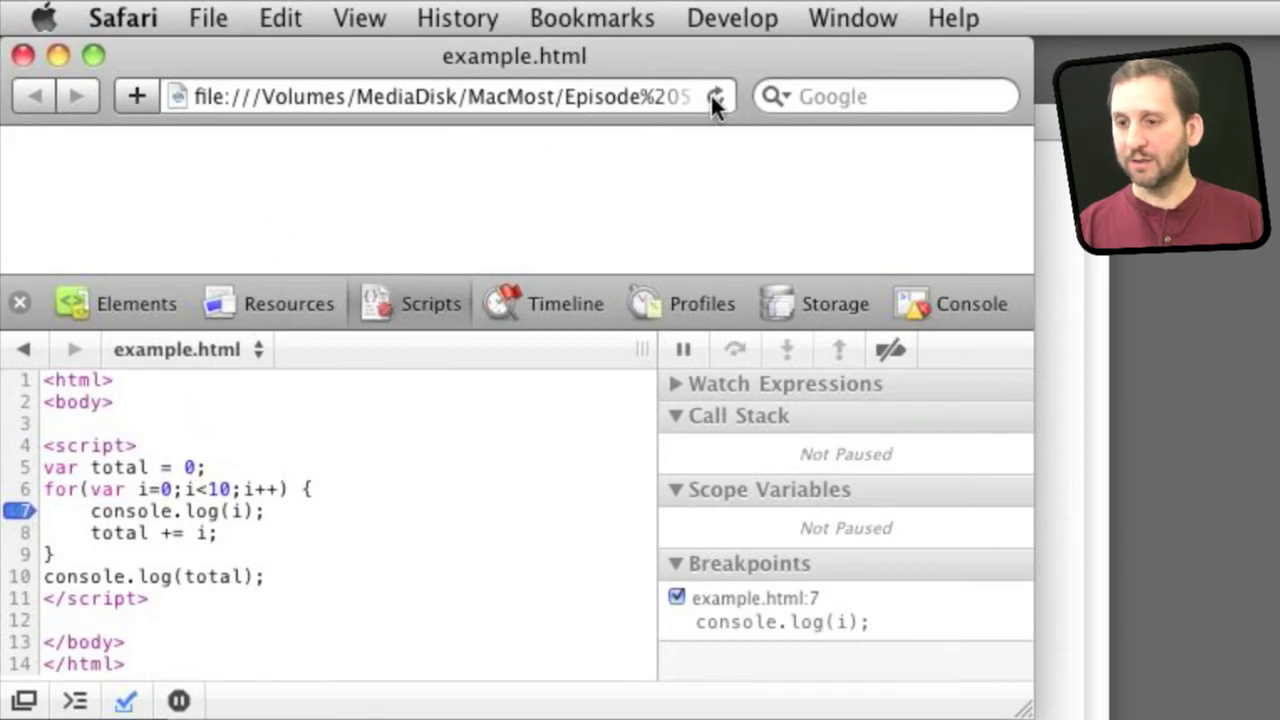
left_click(718, 96)
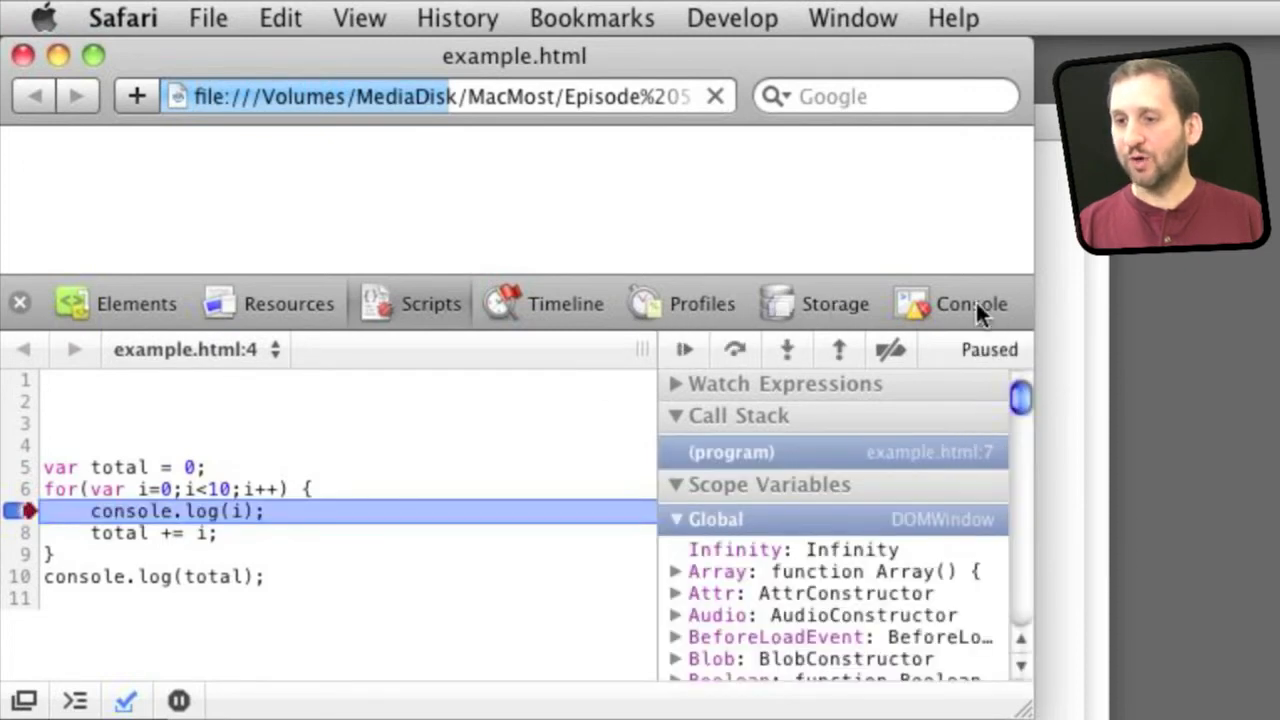
left_click(972, 304)
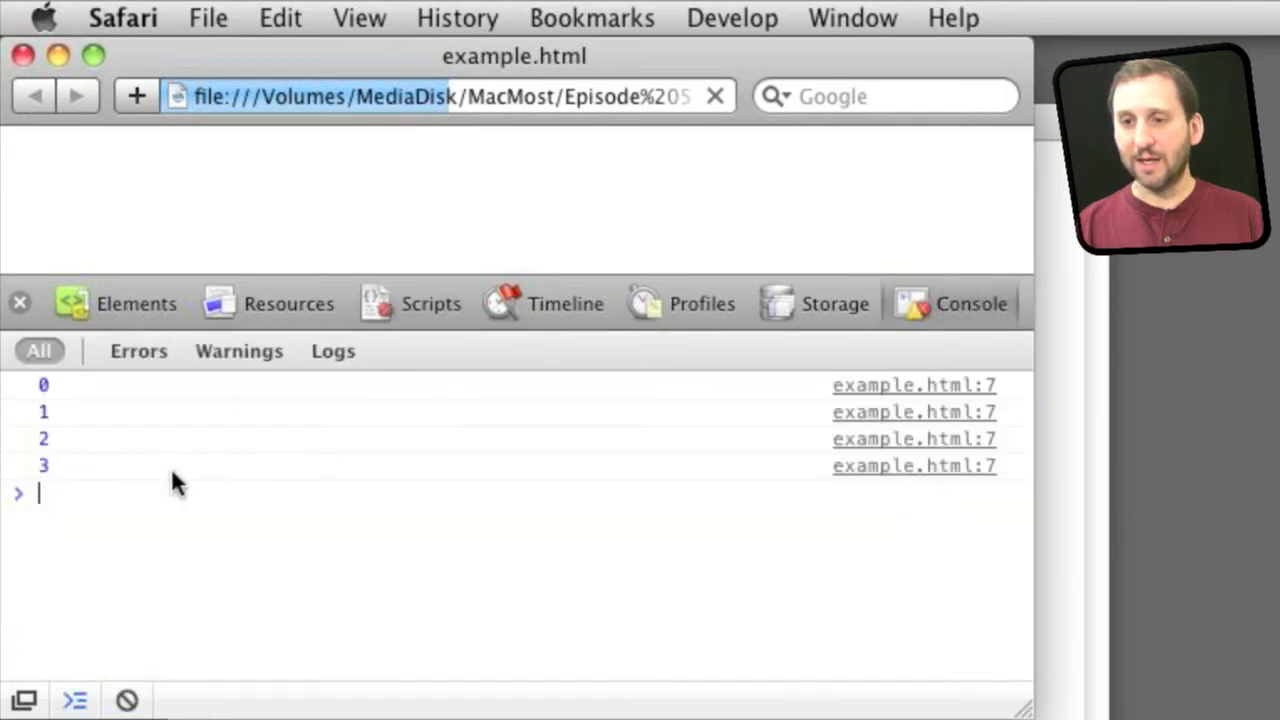
mouse_move(148, 192)
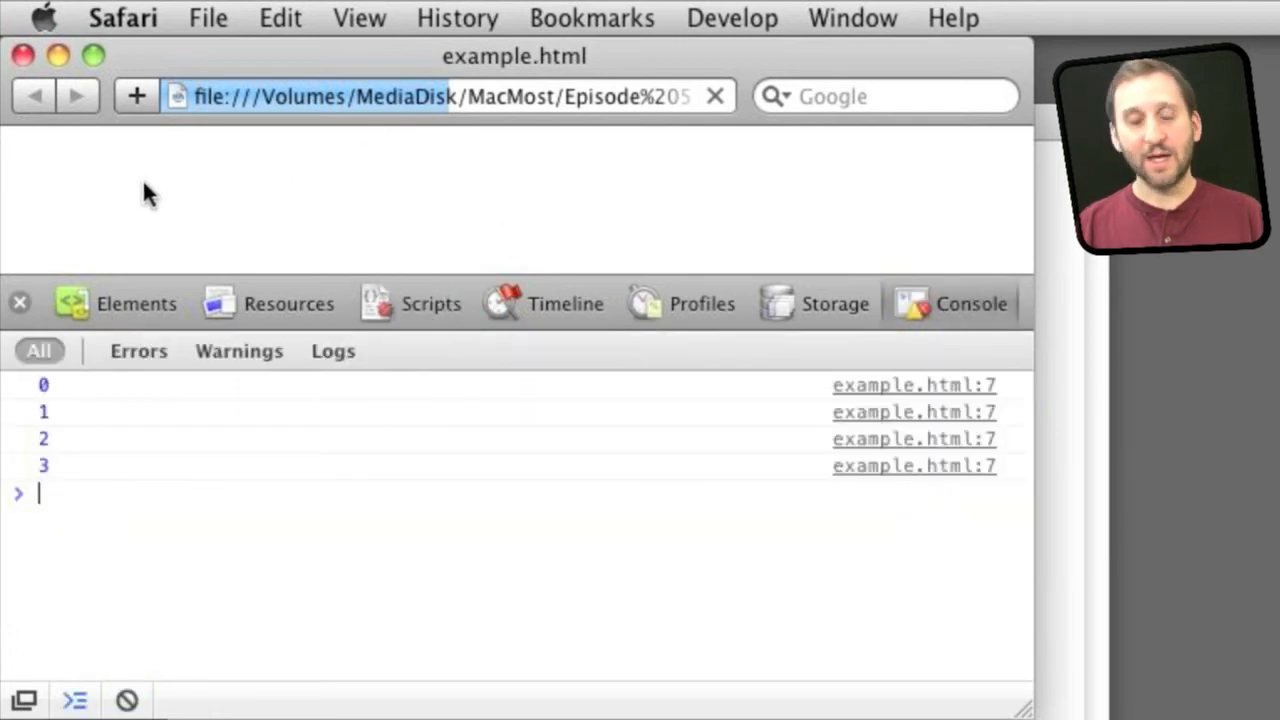
mouse_move(574, 312)
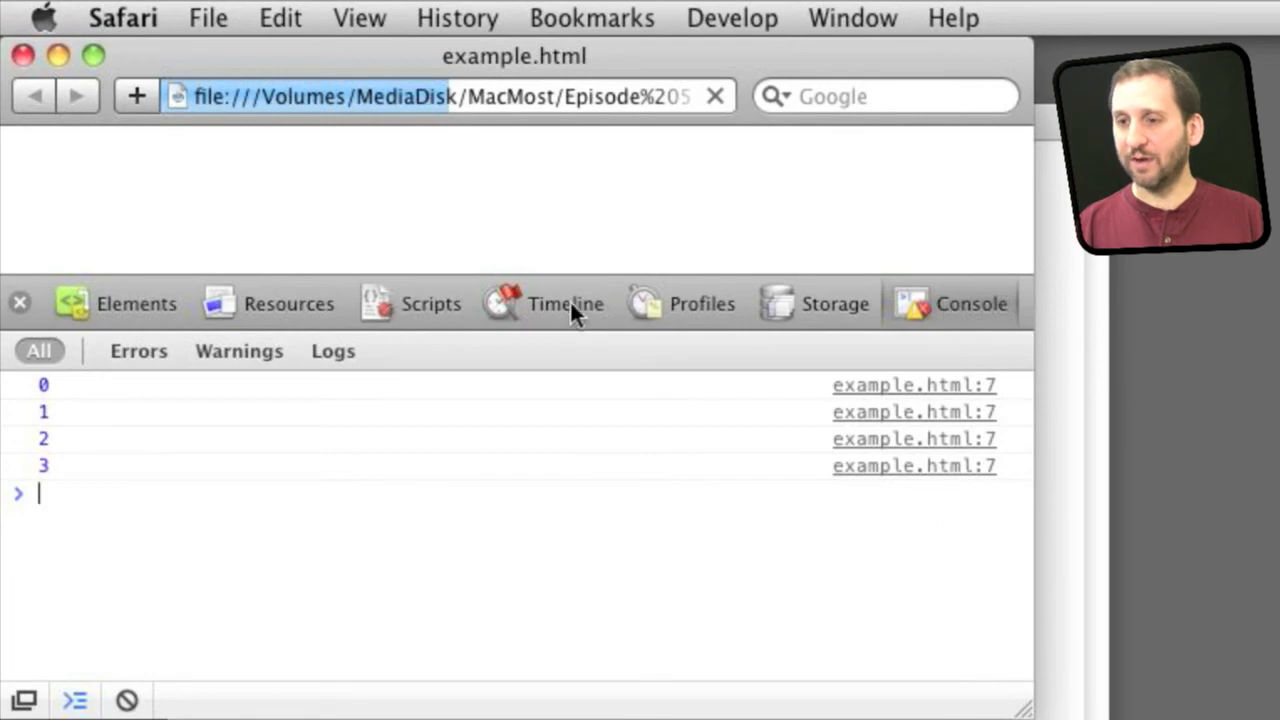
mouse_move(472, 330)
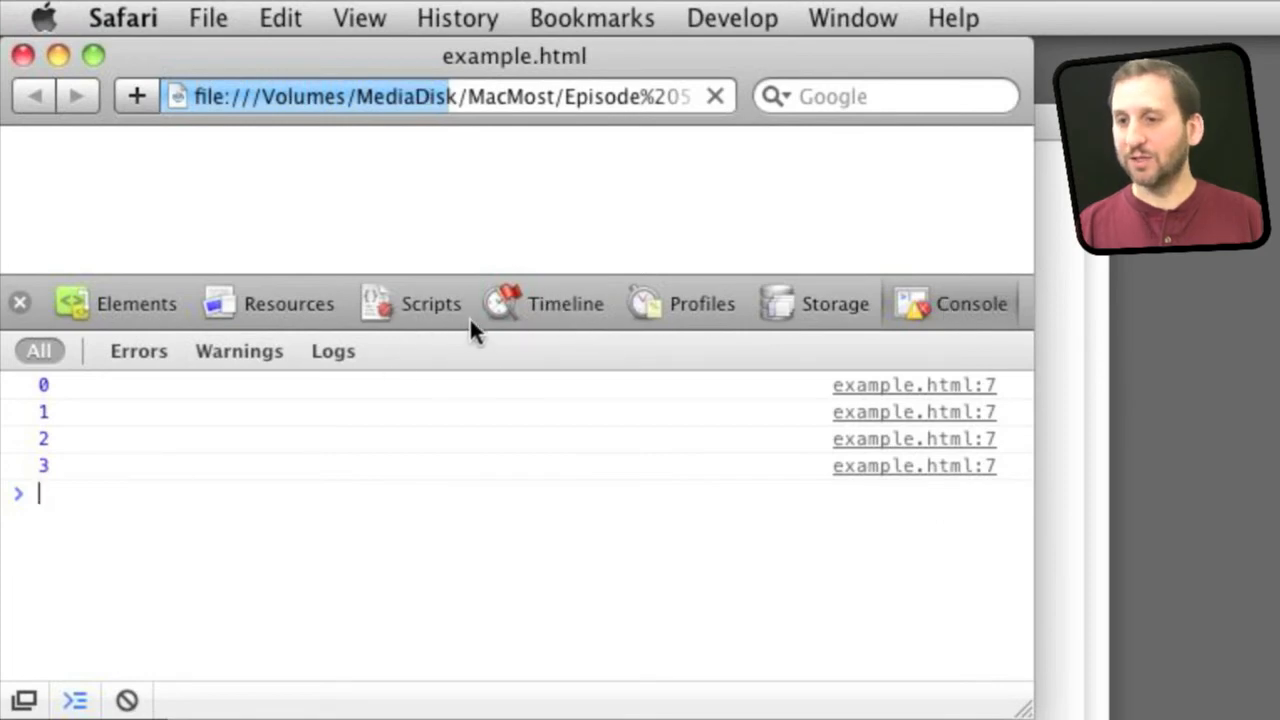
left_click(430, 304)
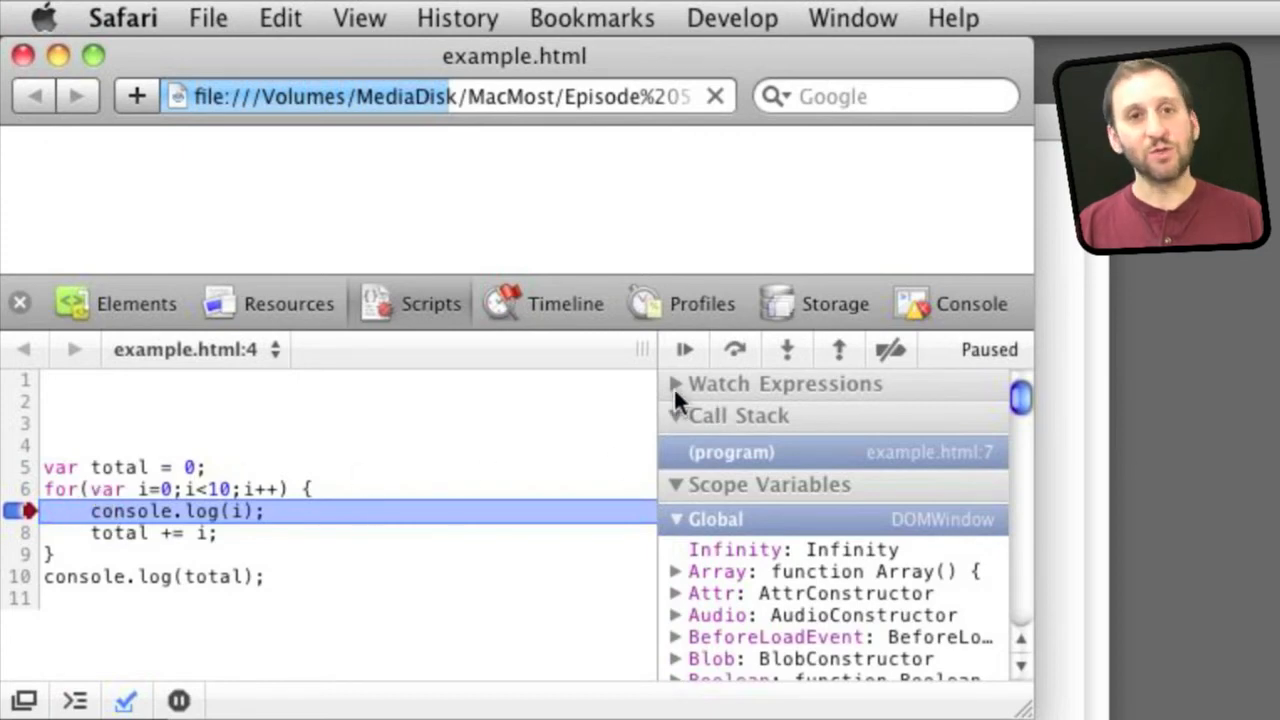
mouse_move(864, 324)
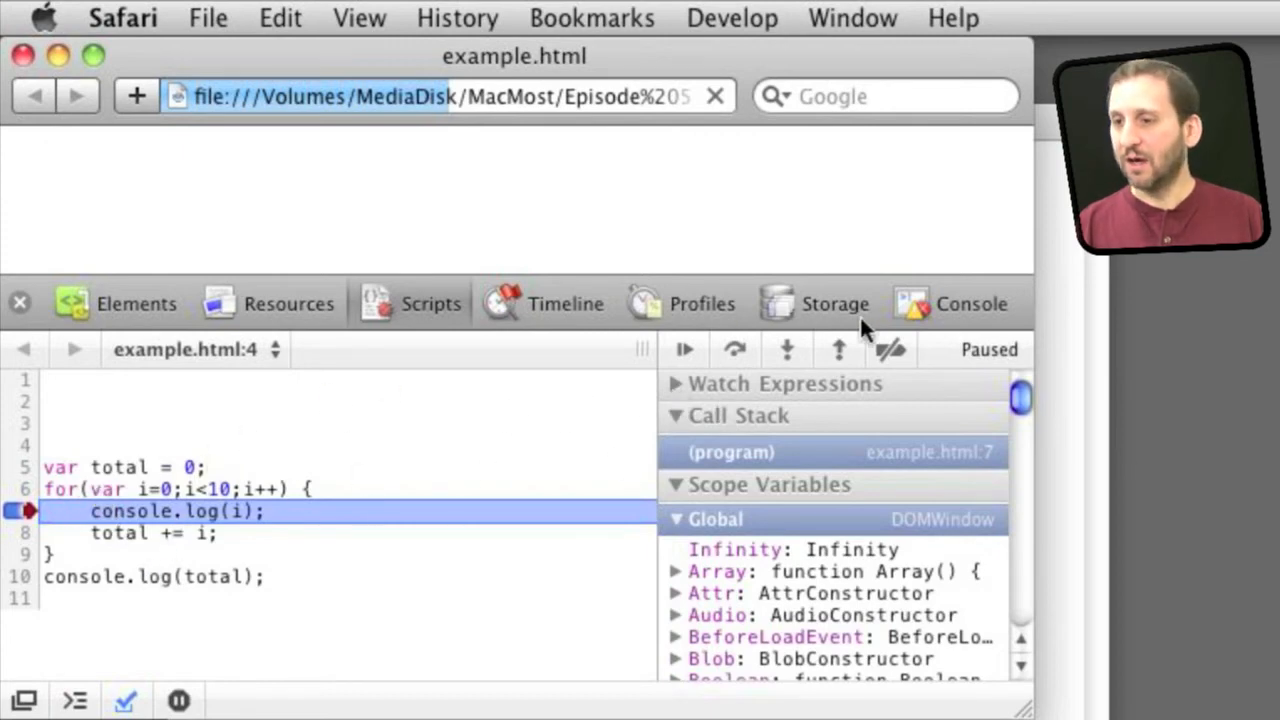
mouse_move(420, 324)
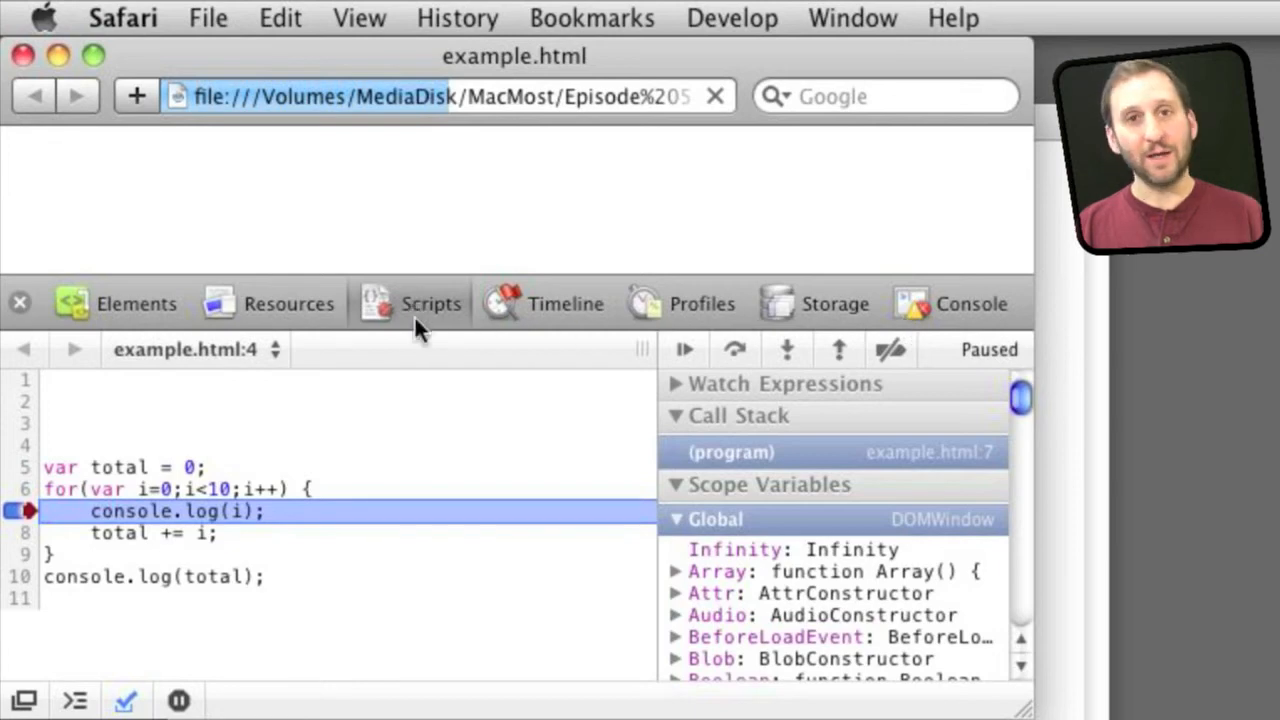
left_click(978, 304)
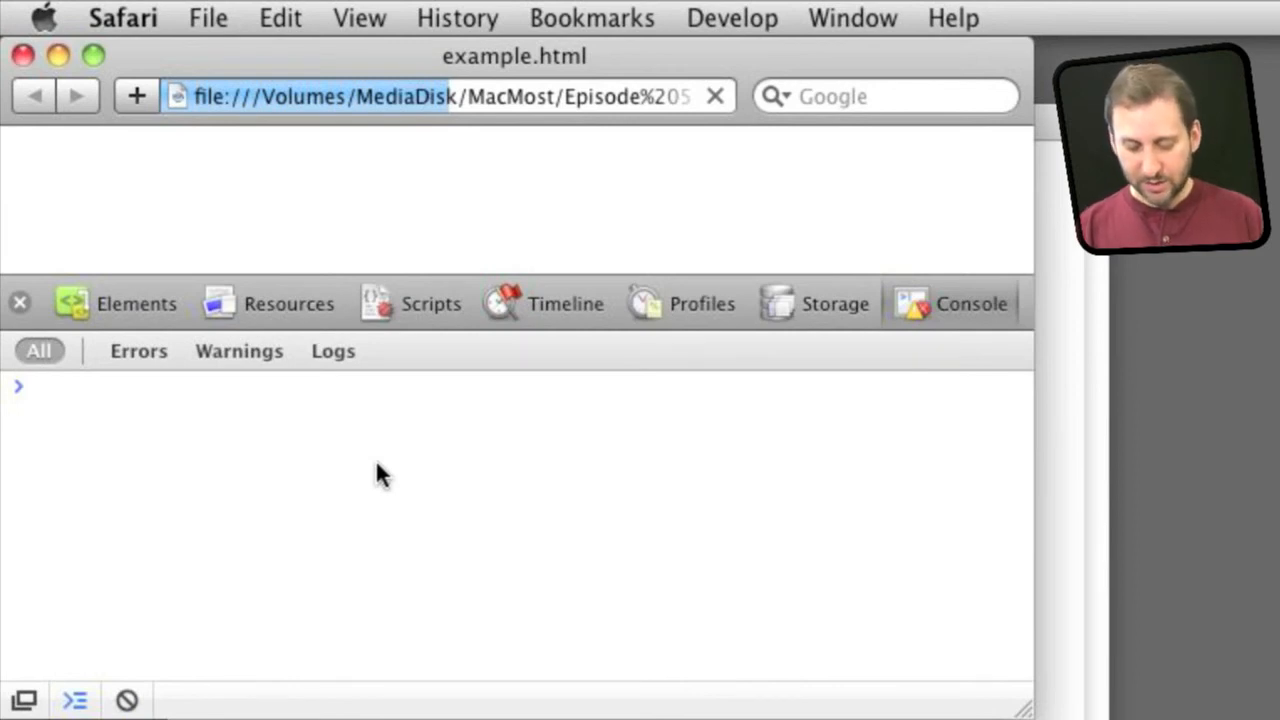
Evaluate console.log(7+5) at the console prompt, printing 12 and returning undefined
type("confirm")
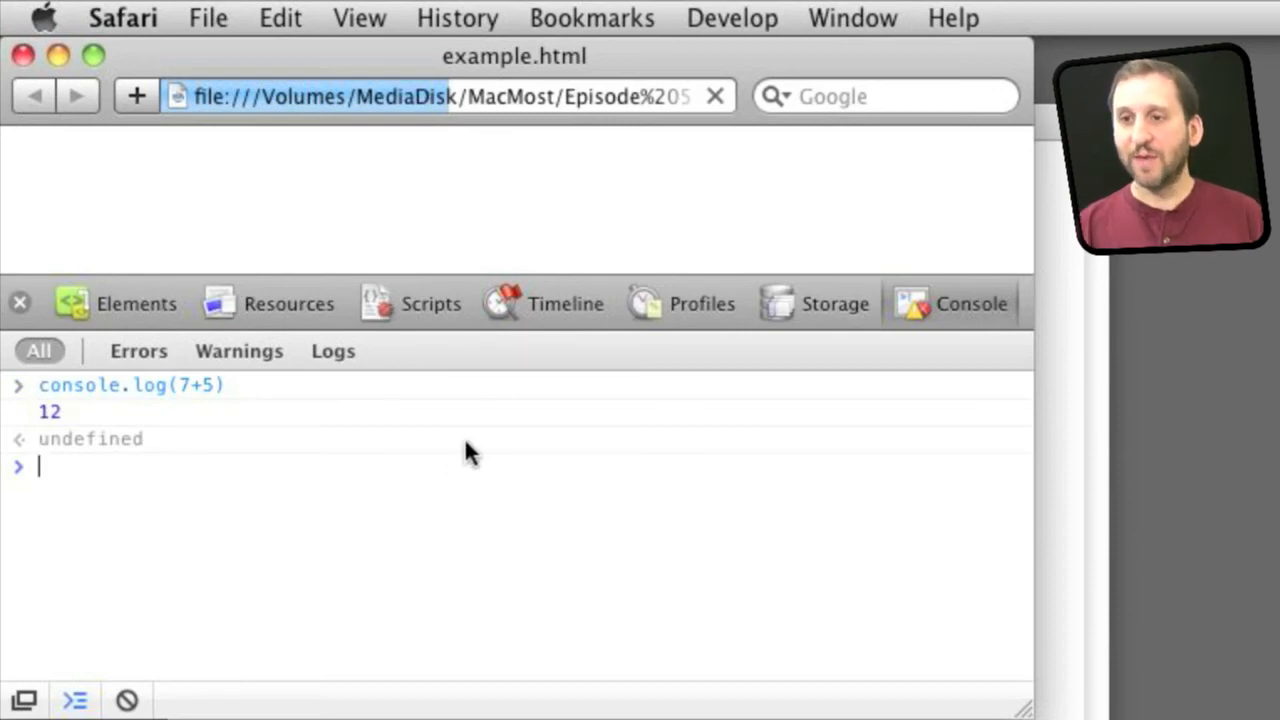
mouse_move(404, 198)
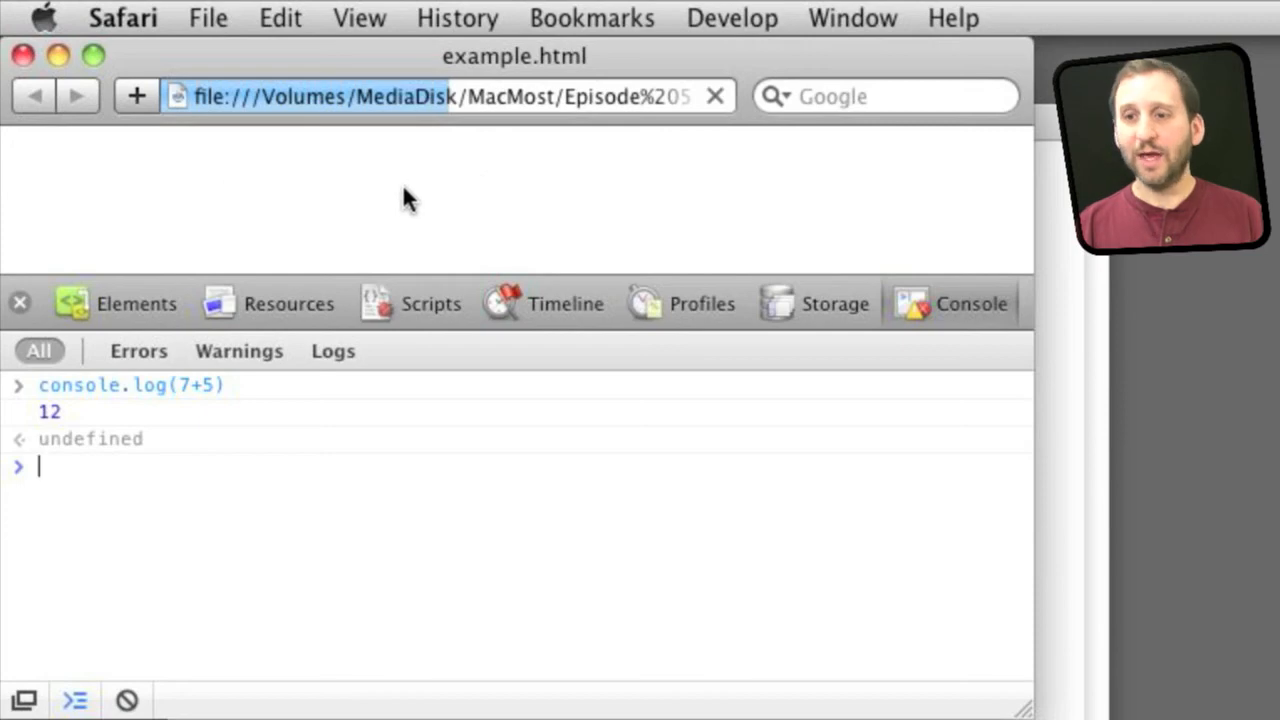
mouse_move(164, 440)
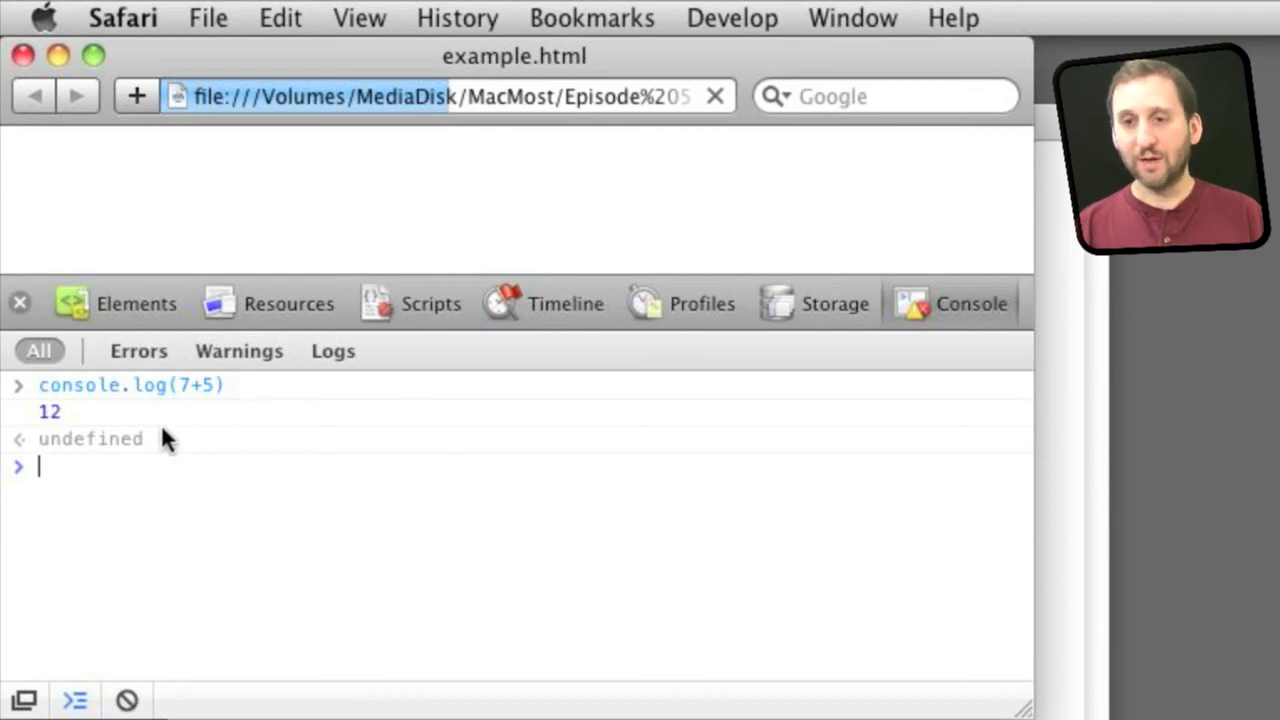